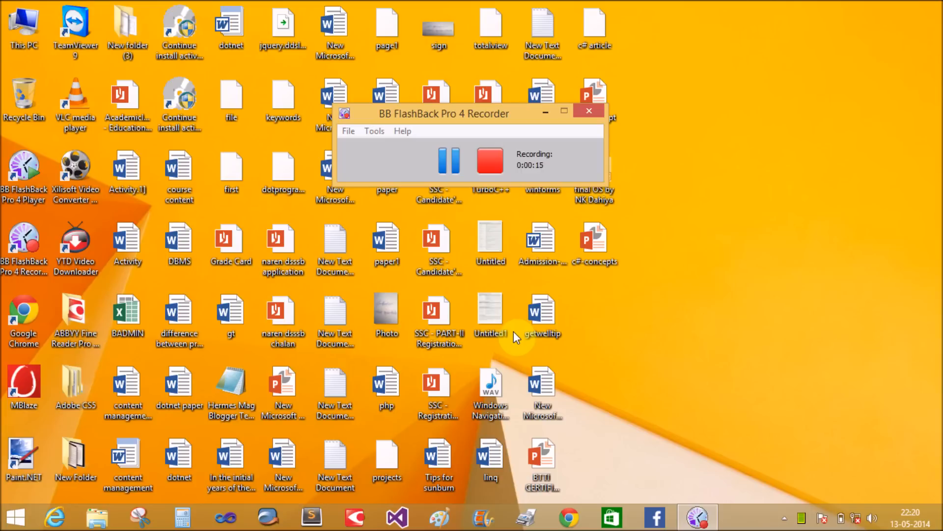
pyautogui.moveTo(537, 167)
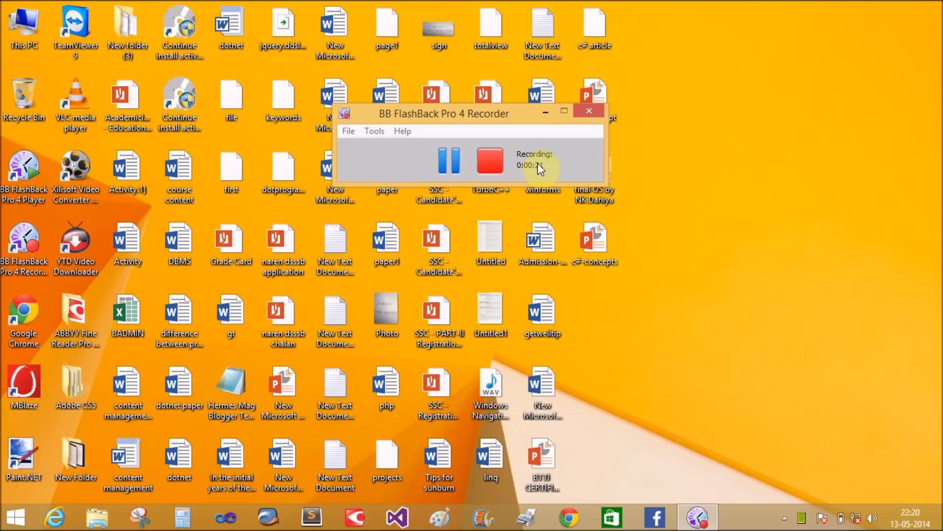
# Minimize the BB FlashBack Pro 4 Recorder window so the desktop icons show.
pyautogui.click(563, 110)
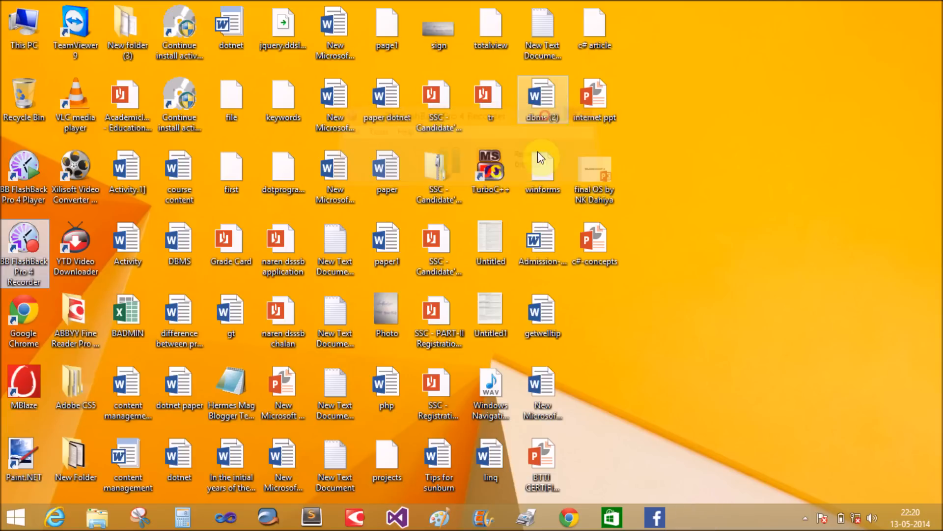
# Launch Visual Studio and create a Windows Forms Application with the default name WindowsFormsApplication7.
pyautogui.click(396, 516)
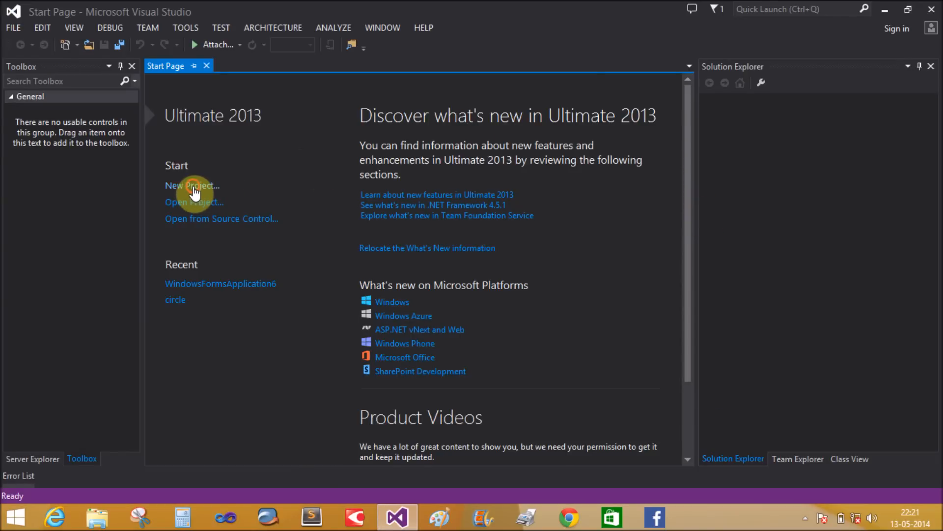
pyautogui.click(192, 185)
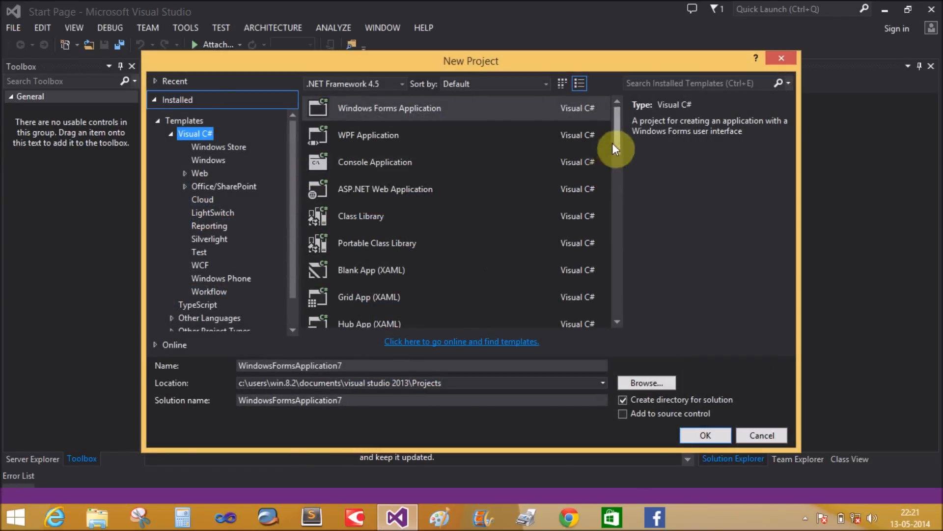
pyautogui.moveTo(705, 434)
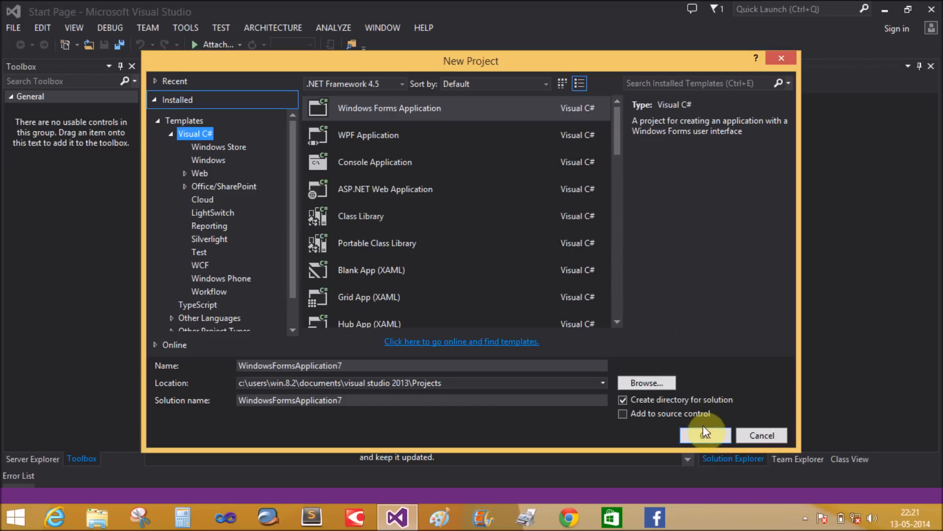
pyautogui.moveTo(413, 215)
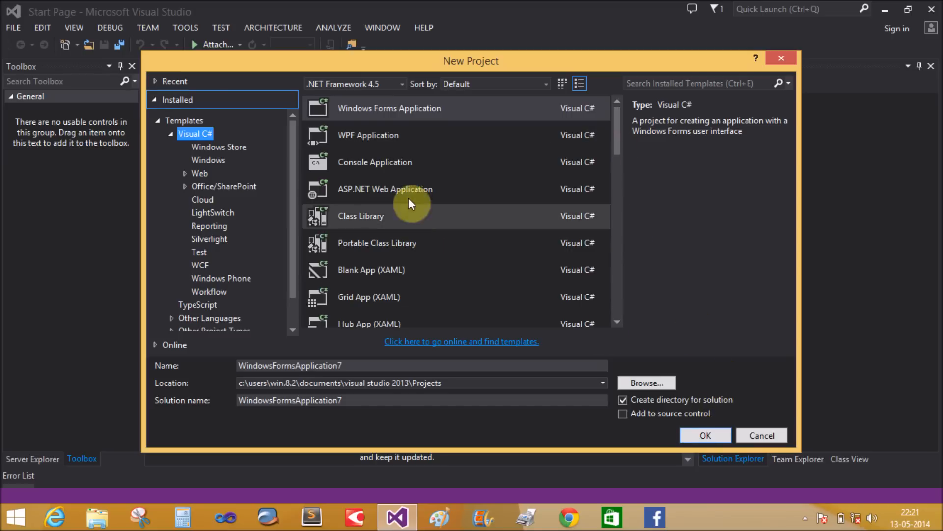
pyautogui.click(704, 435)
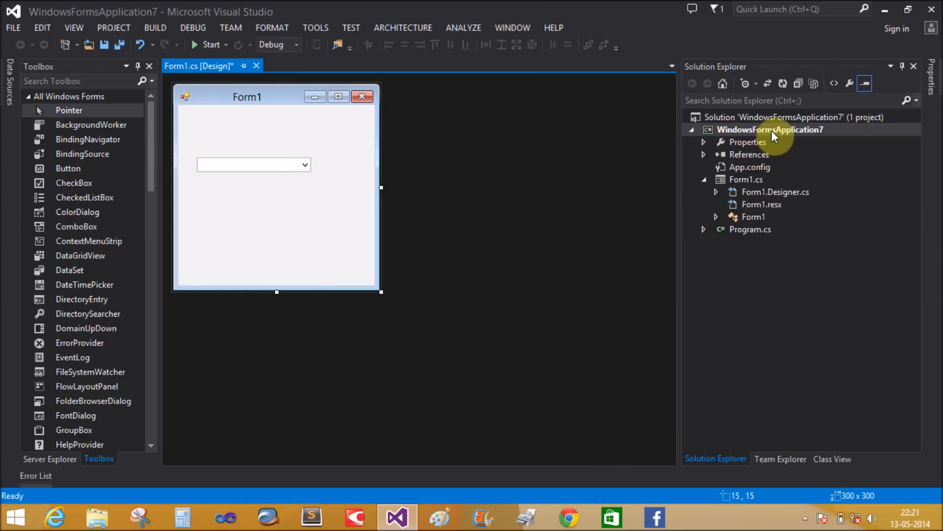
# Add a new class to WindowsFormsApplication7 from the project's context menu in Solution Explorer.
pyautogui.rightClick(770, 129)
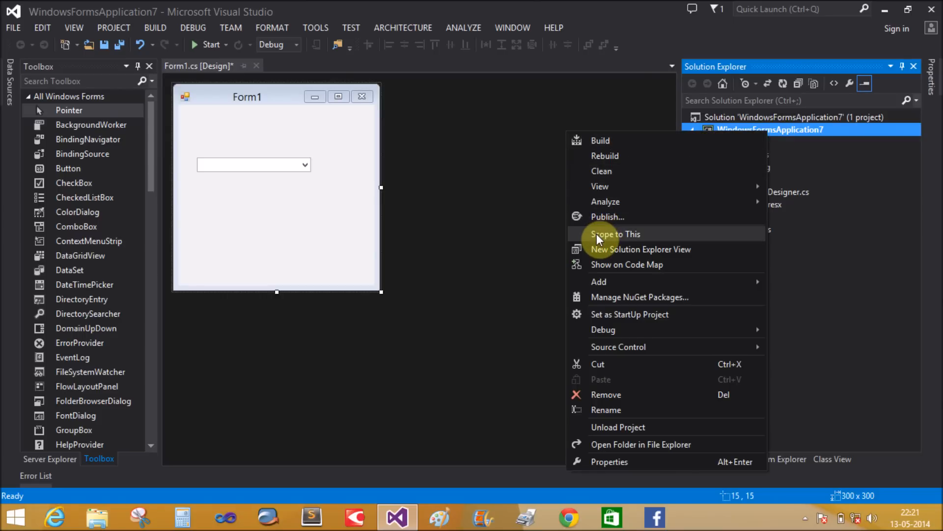
pyautogui.moveTo(599, 282)
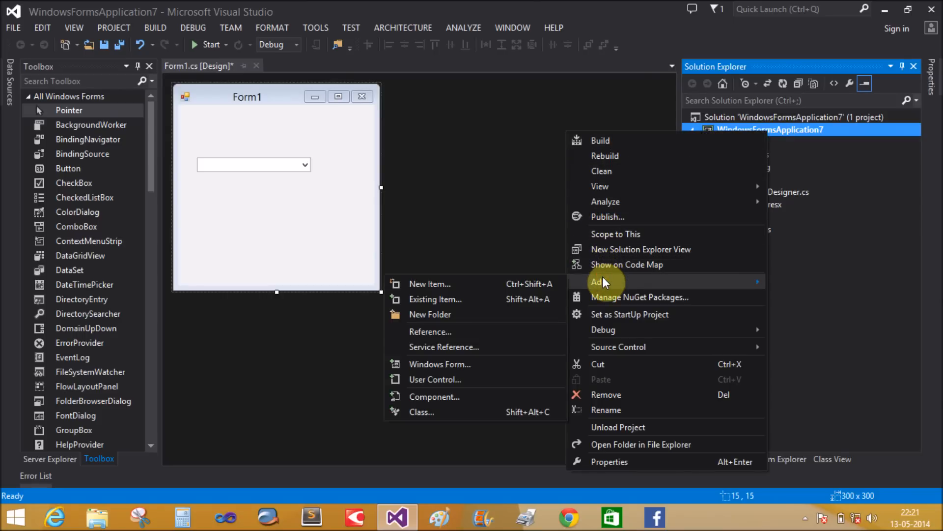
pyautogui.click(429, 283)
pyautogui.write('public')
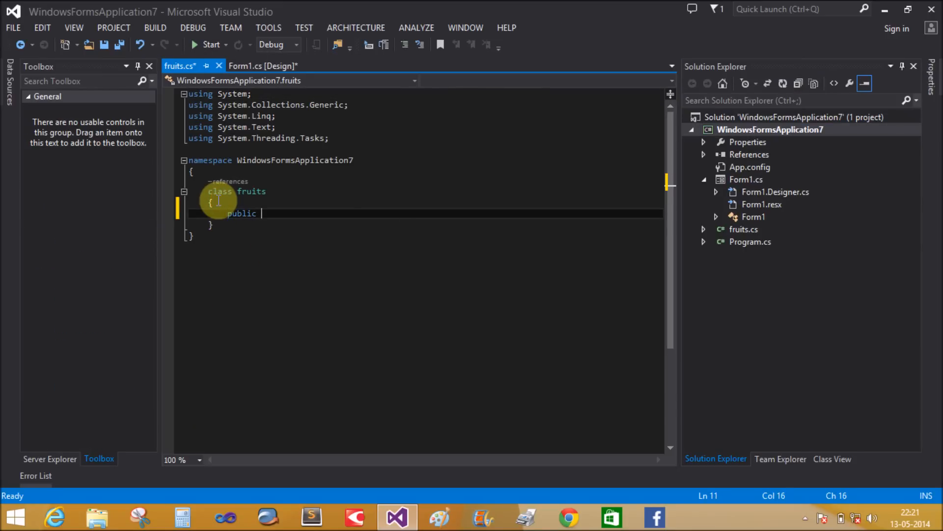
# Add the property public int price { get; set; } to the fruits class.
pyautogui.write('int price {')
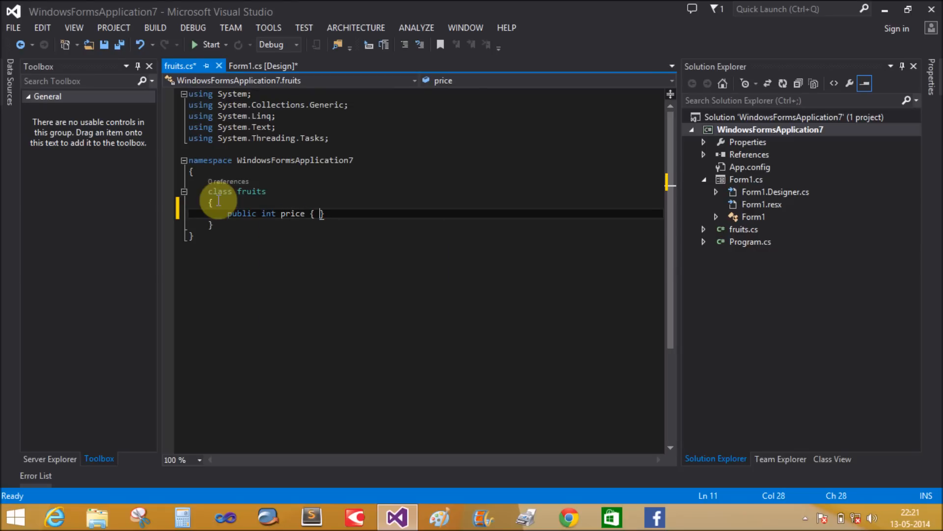
pyautogui.write('get')
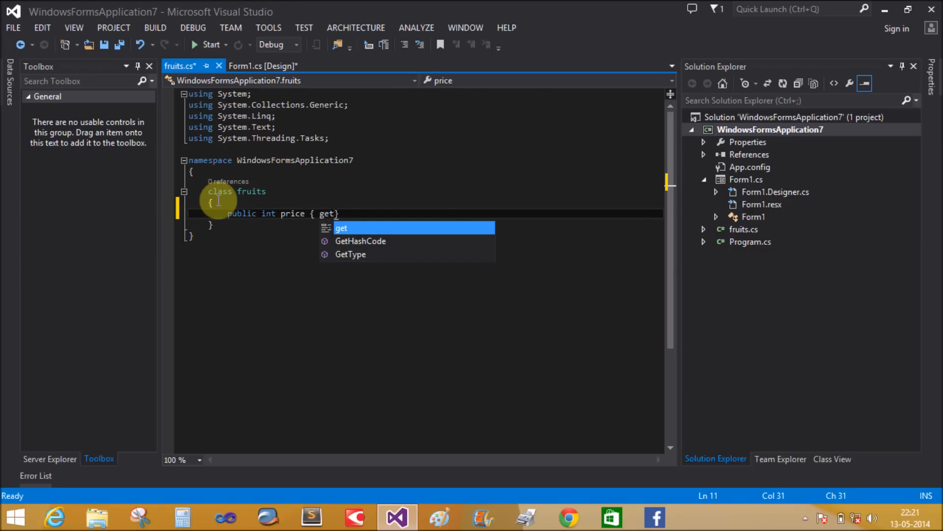
pyautogui.write('set')
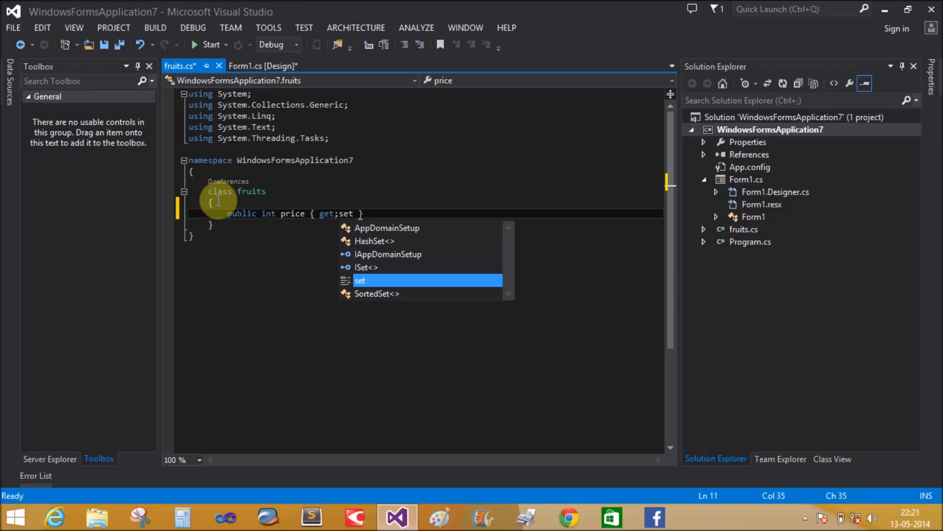
pyautogui.press('Escape')
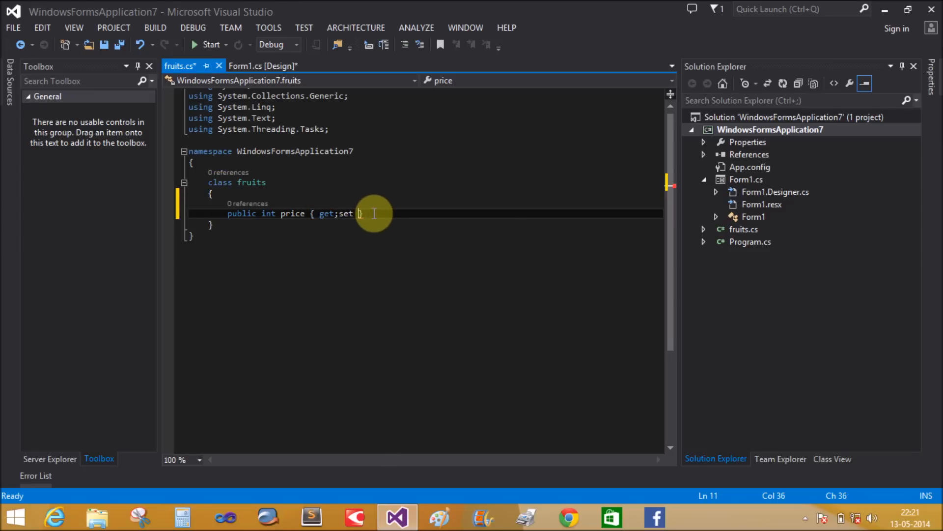
# Insert a second property with the prop snippet, typed string, and select MyProperty for renaming.
pyautogui.press('enter')
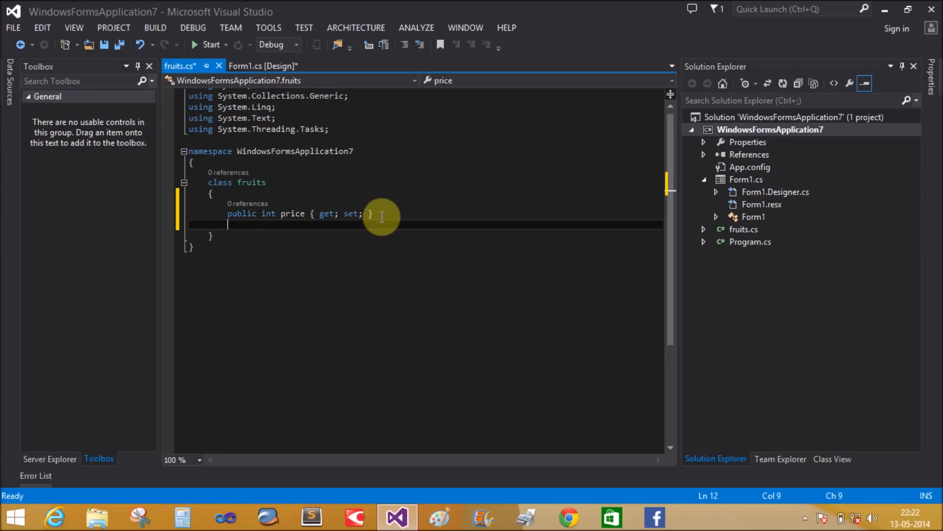
pyautogui.write('publi')
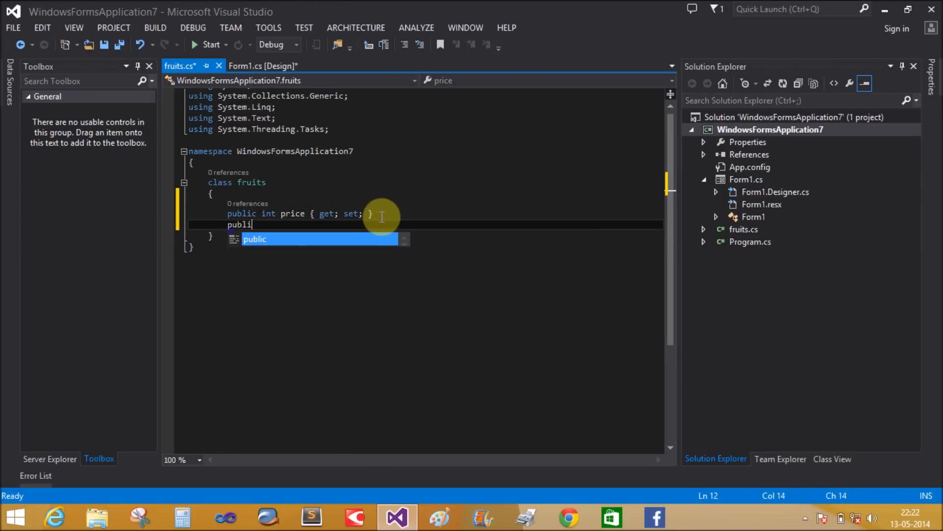
pyautogui.write('c')
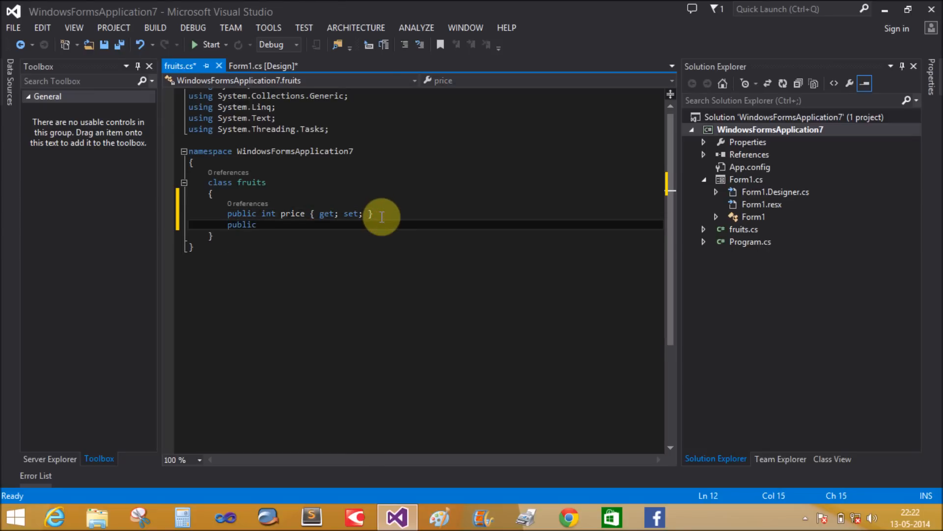
pyautogui.write('pr')
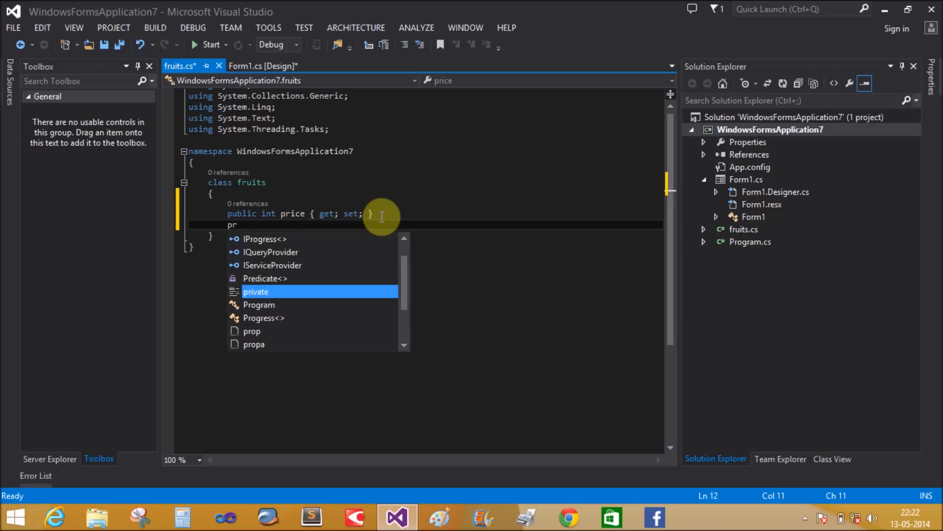
pyautogui.write('op')
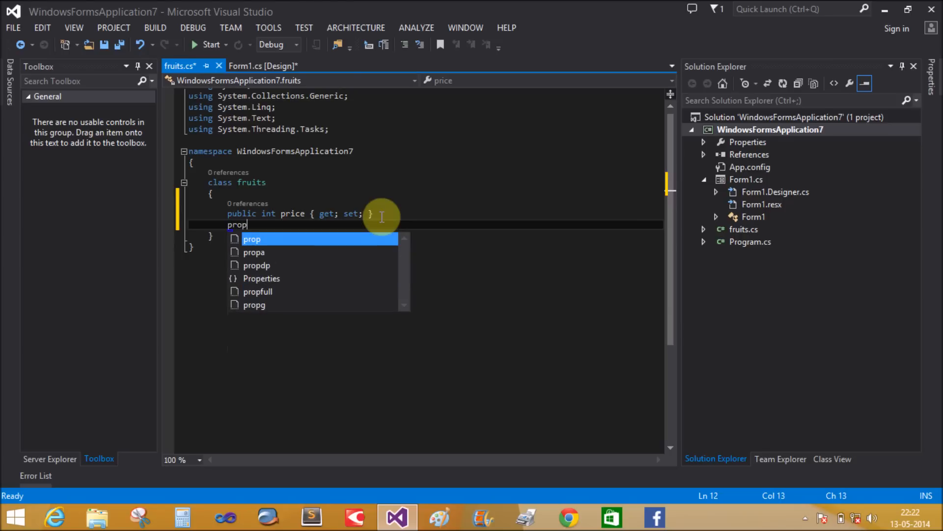
pyautogui.press('Tab')
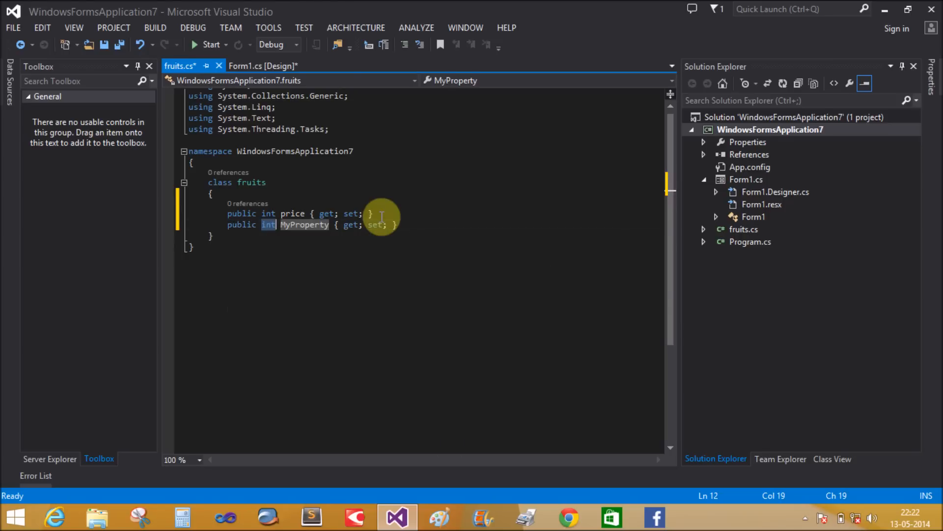
pyautogui.write('string')
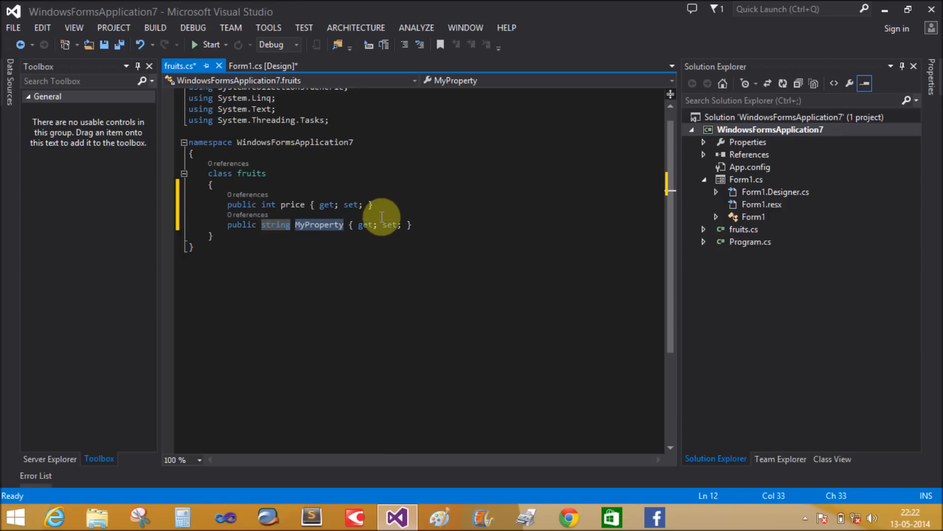
pyautogui.doubleClick(319, 225)
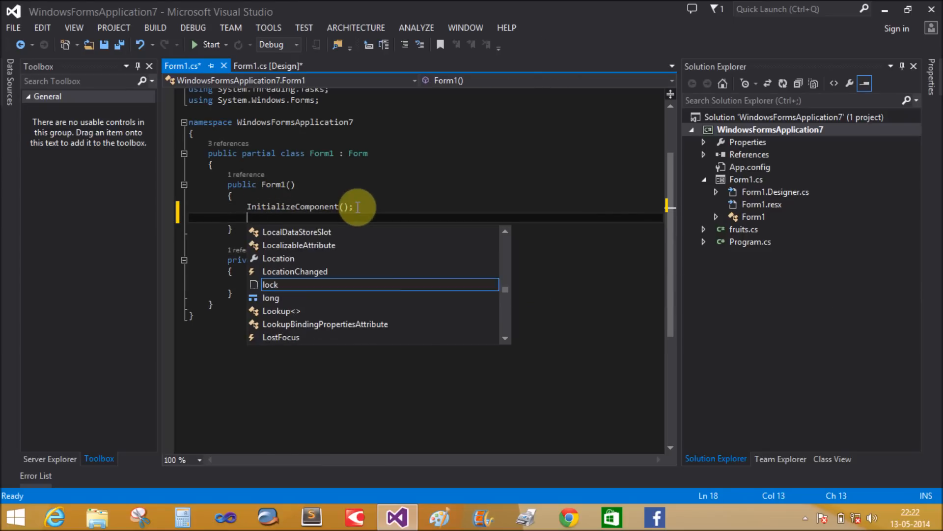
# Declare List<fruits> ft = new List<fruits>() in Form1's constructor.
pyautogui.write('ist<')
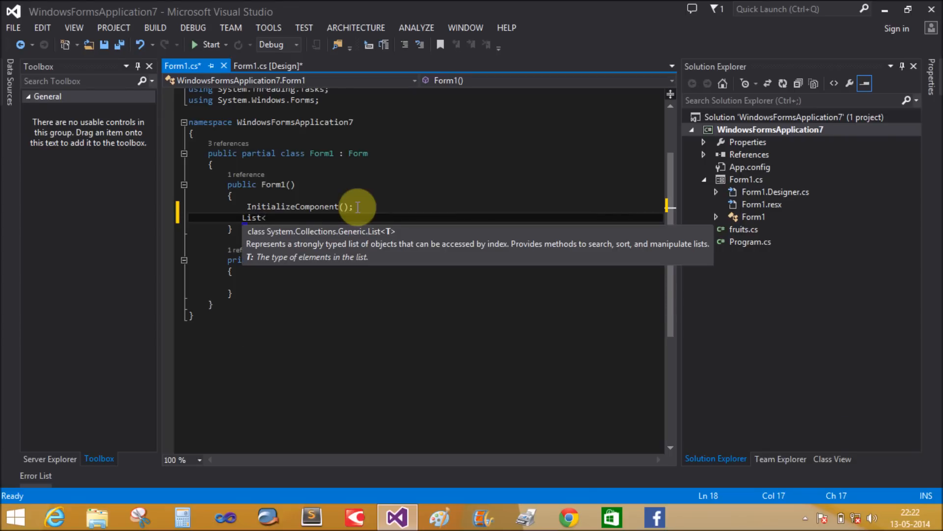
pyautogui.write('fruits')
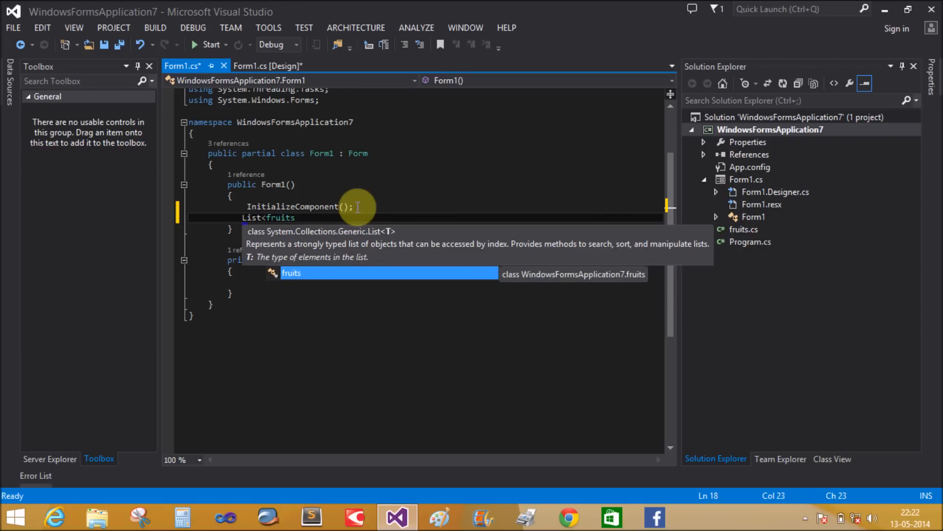
pyautogui.write('>')
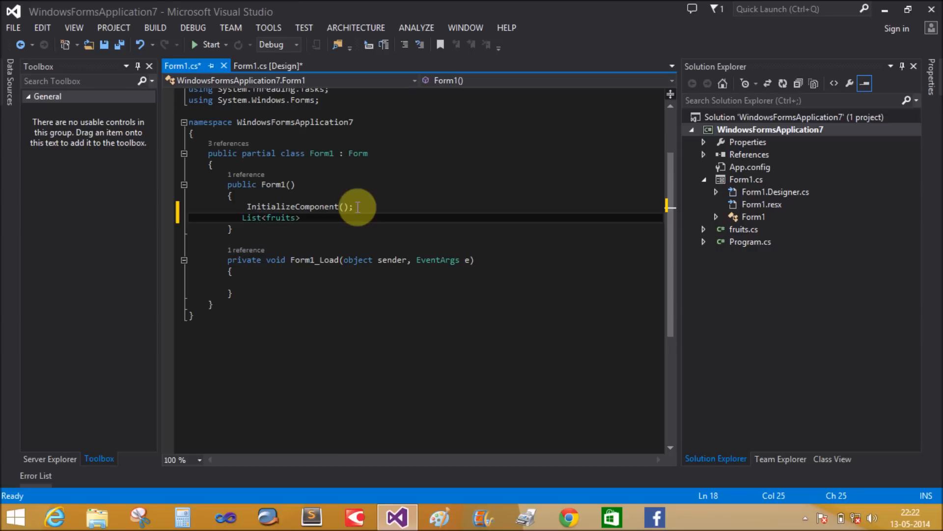
pyautogui.write('ft=ne')
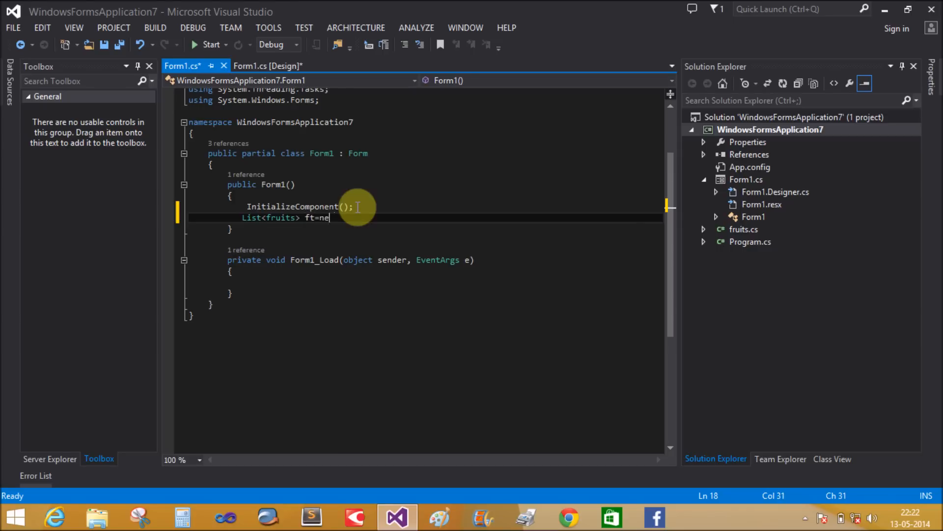
pyautogui.write('new f')
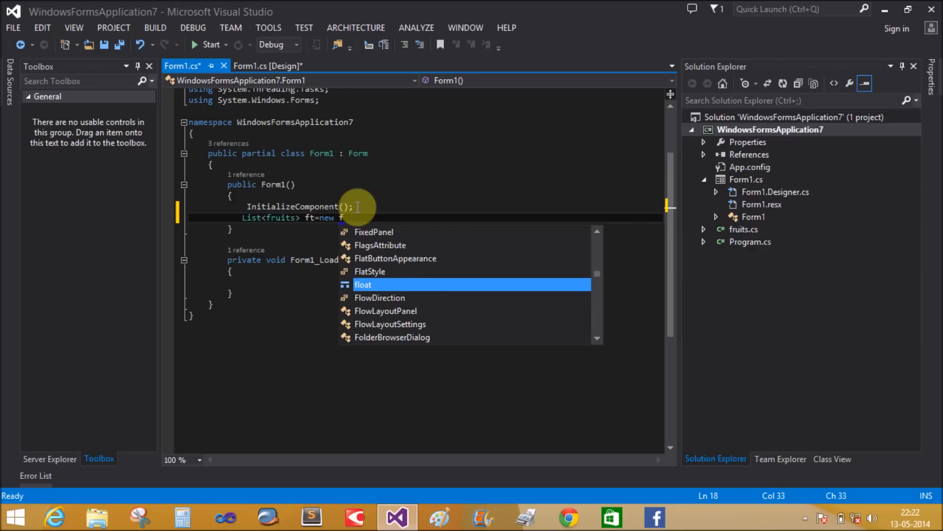
pyautogui.write('ist')
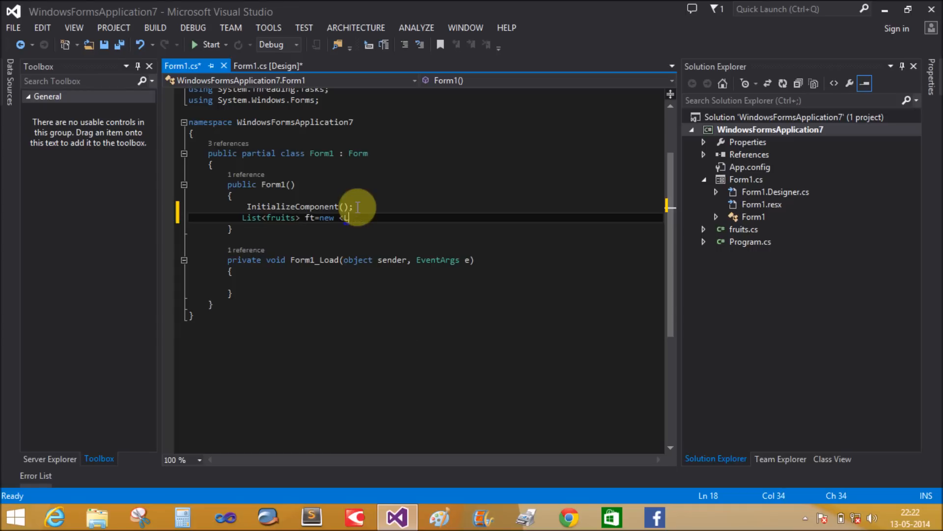
pyautogui.write('ist')
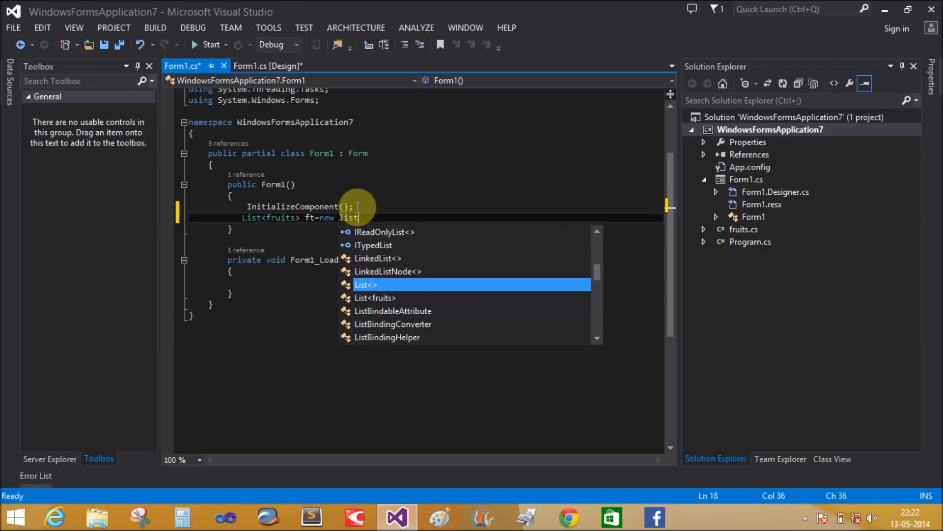
pyautogui.write('<')
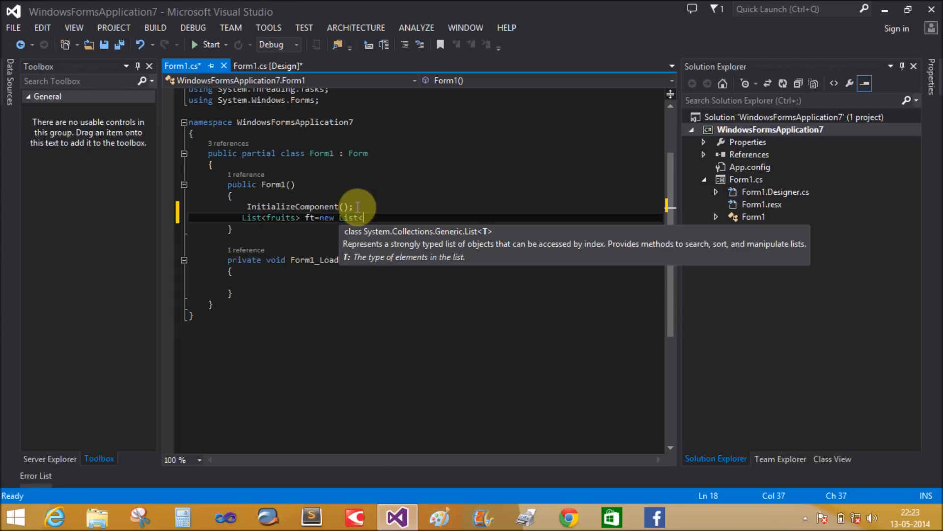
pyautogui.write('fruits>();')
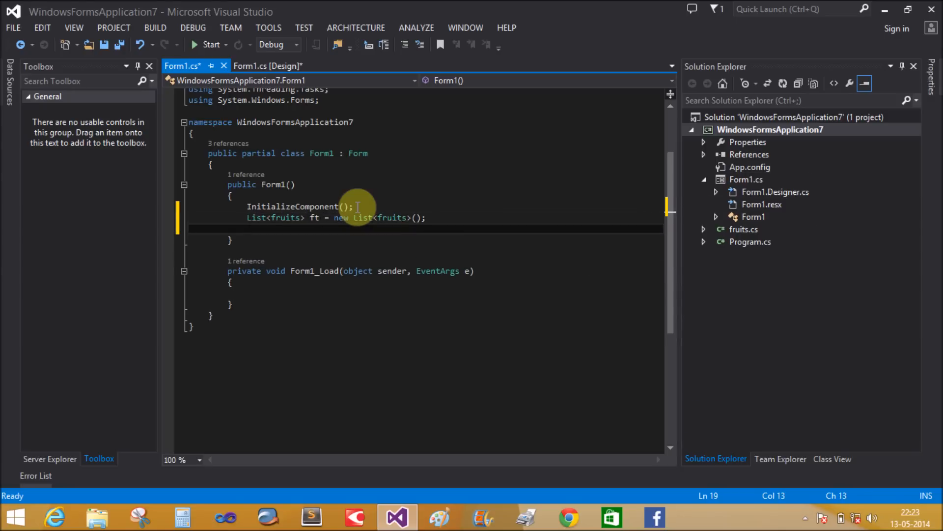
# Add a new fruits item to ft with price 10 and name grapes.
pyautogui.write('ft')
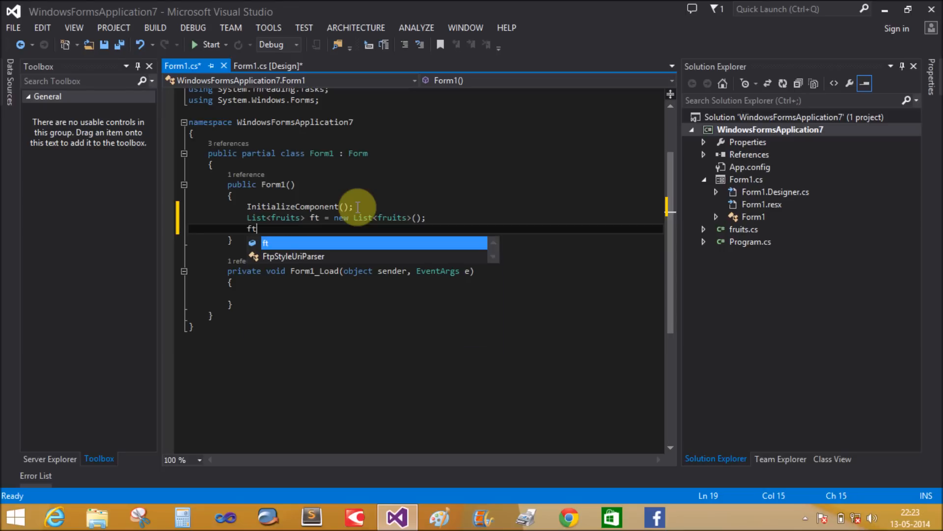
pyautogui.write('.a')
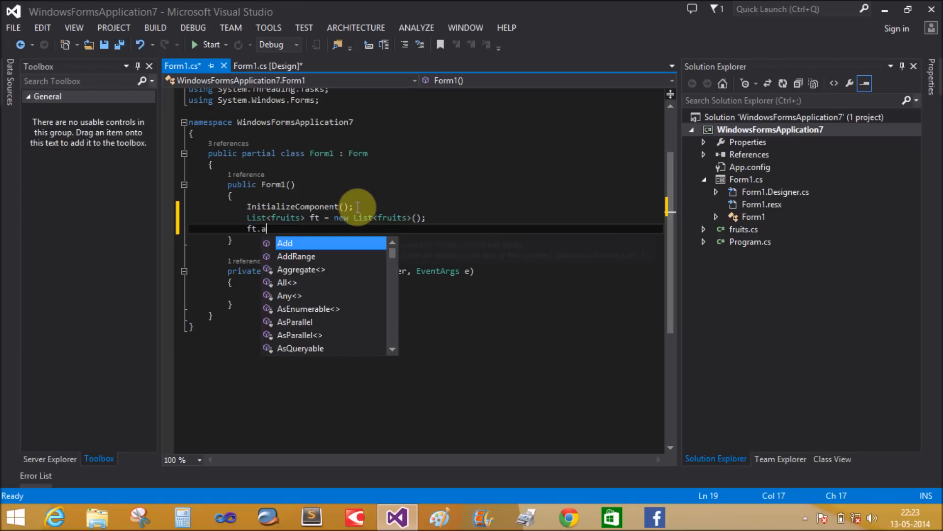
pyautogui.write('dd (')
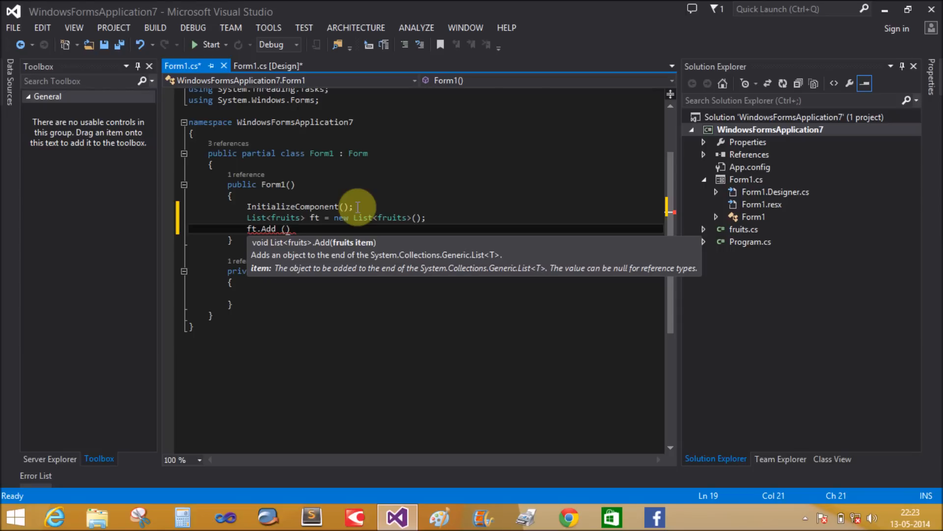
pyautogui.write('new fruits')
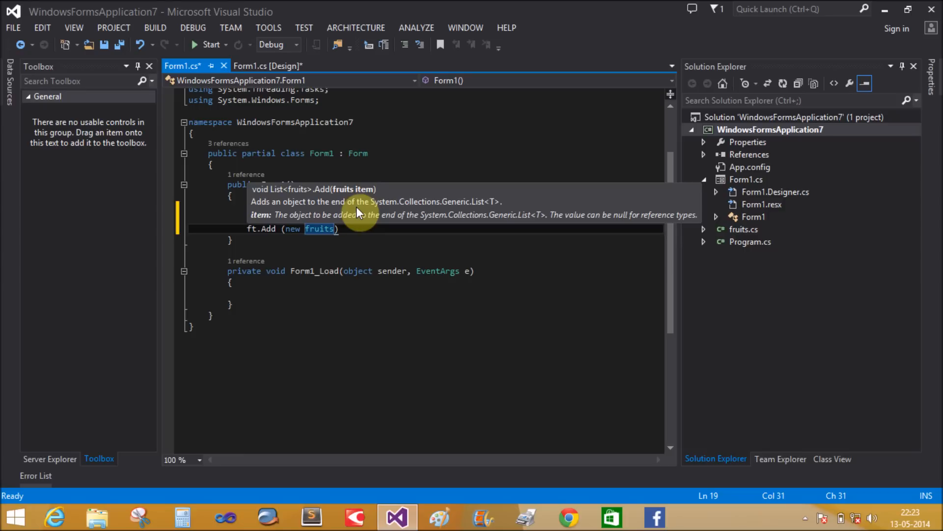
pyautogui.write('()')
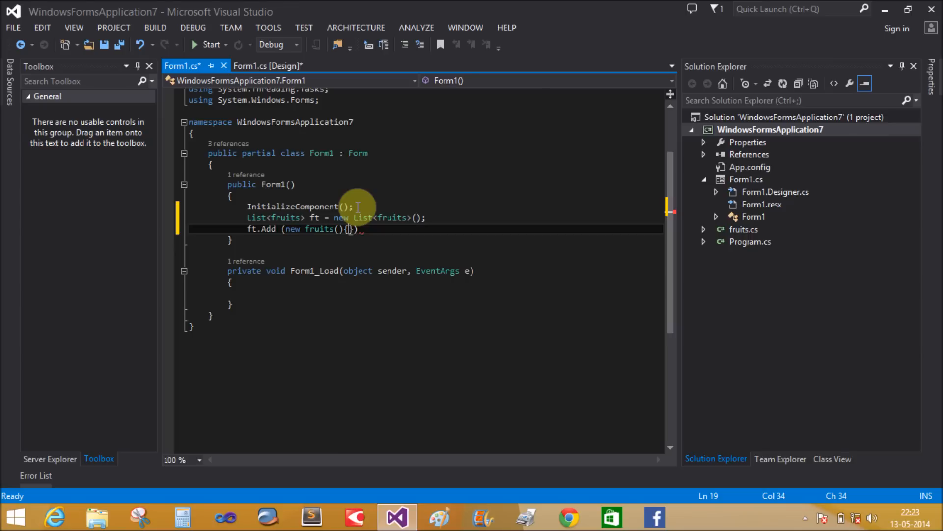
pyautogui.write('price')
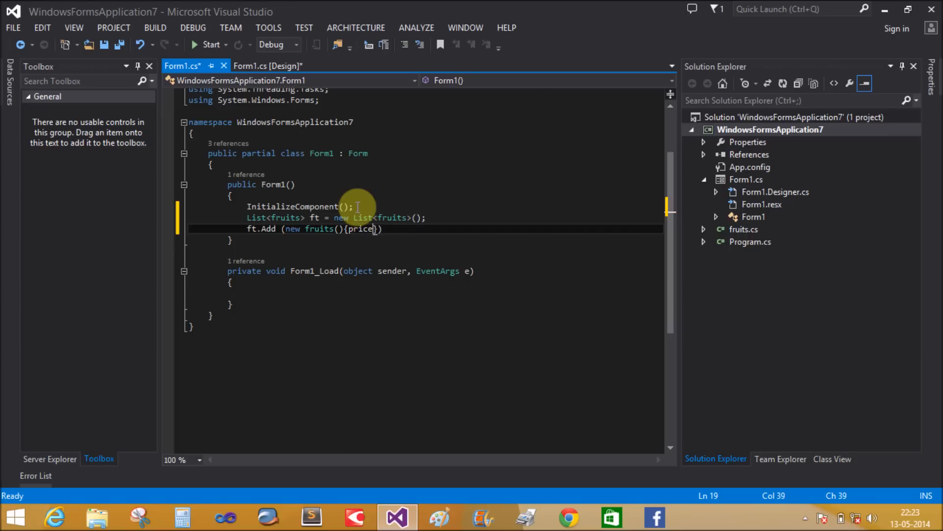
pyautogui.write('=10')
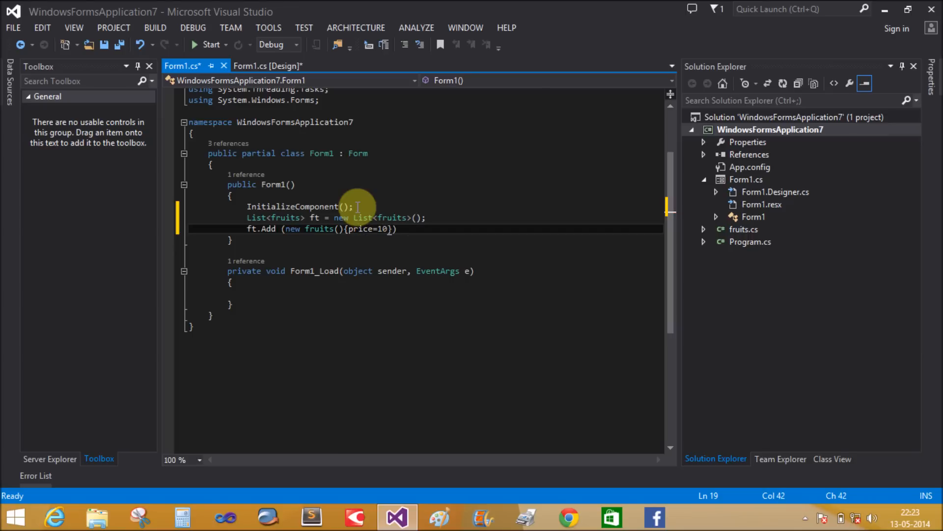
pyautogui.write(',')
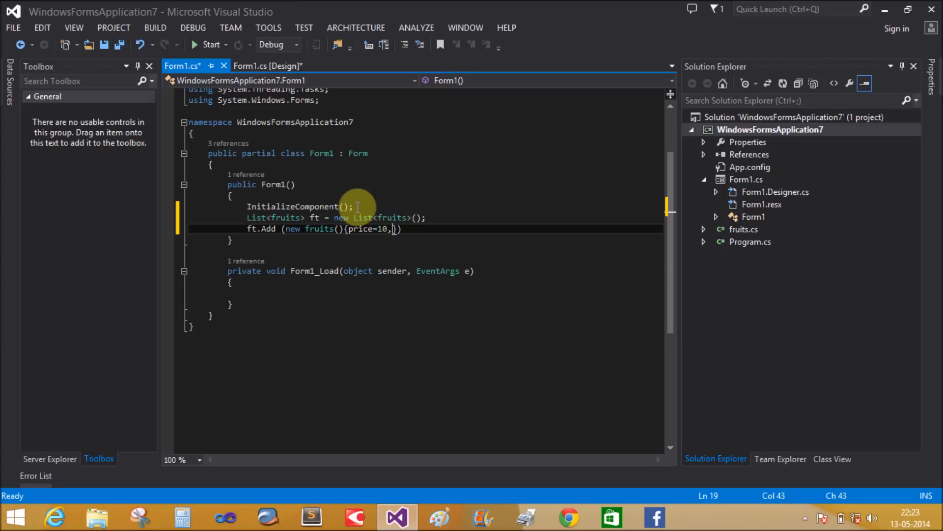
pyautogui.write('name')
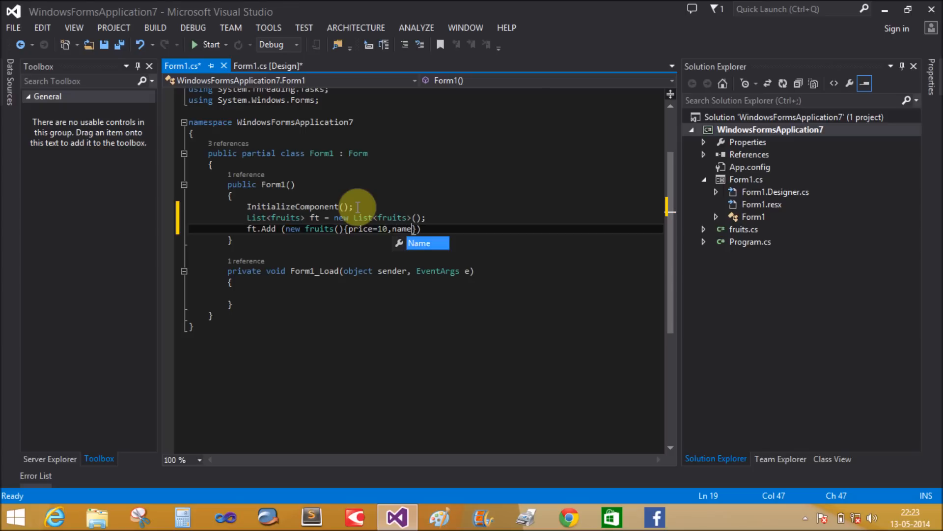
pyautogui.write('="gapes')
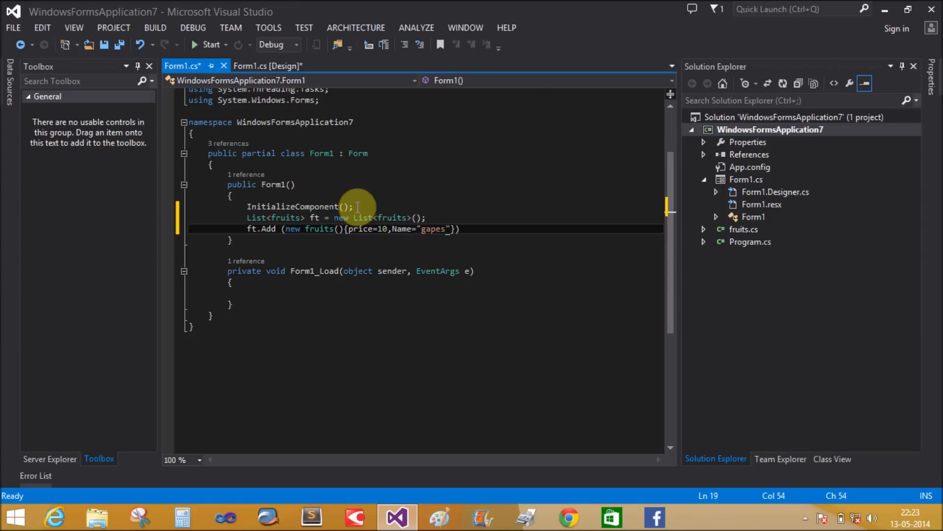
pyautogui.moveTo(431, 229)
pyautogui.write('r')
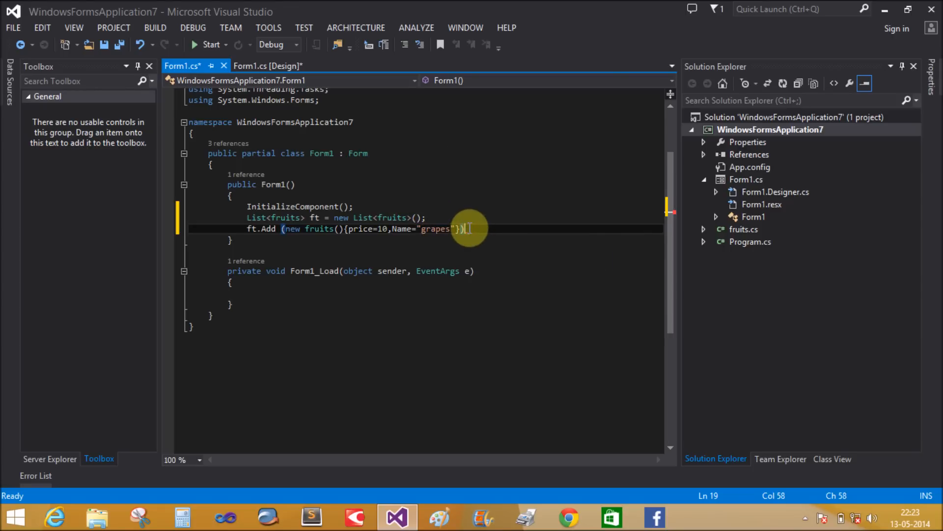
# Add a second fruits item to ft for mango, priced 20.
pyautogui.write('ft')
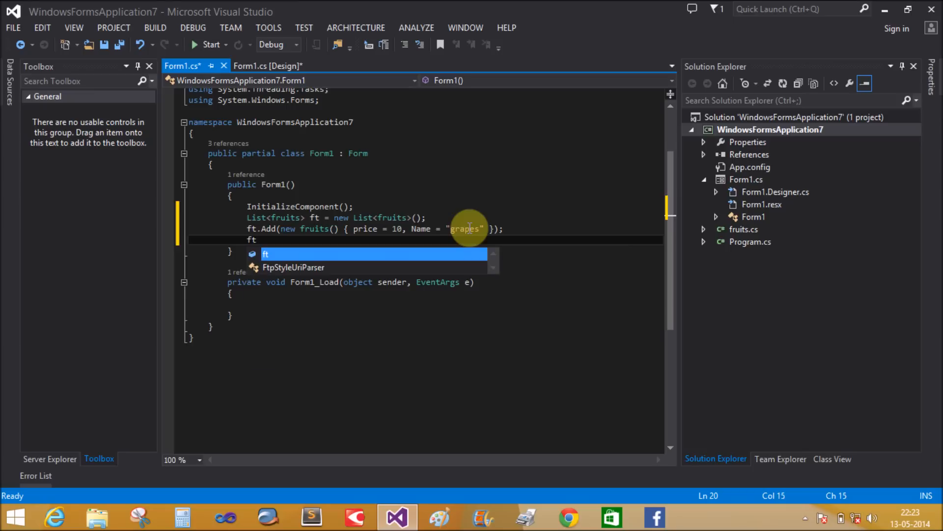
pyautogui.write('.Add')
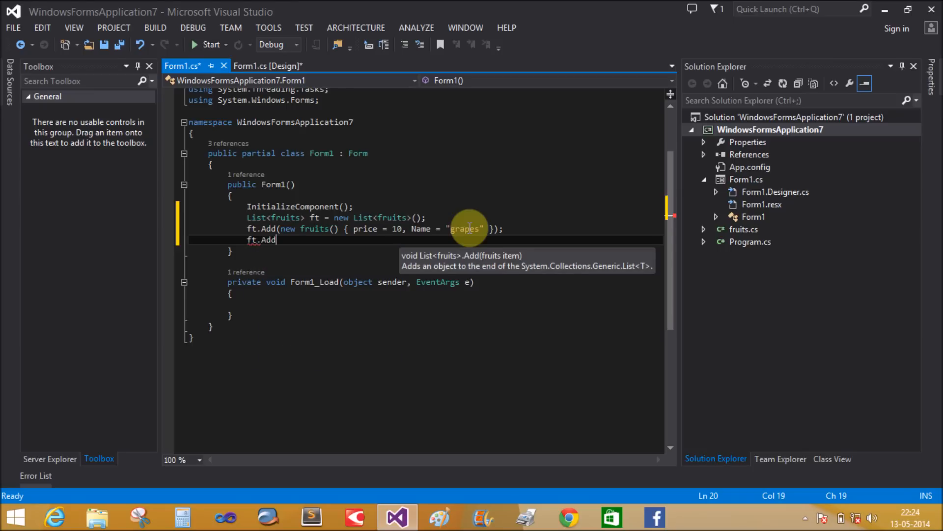
pyautogui.write('(')
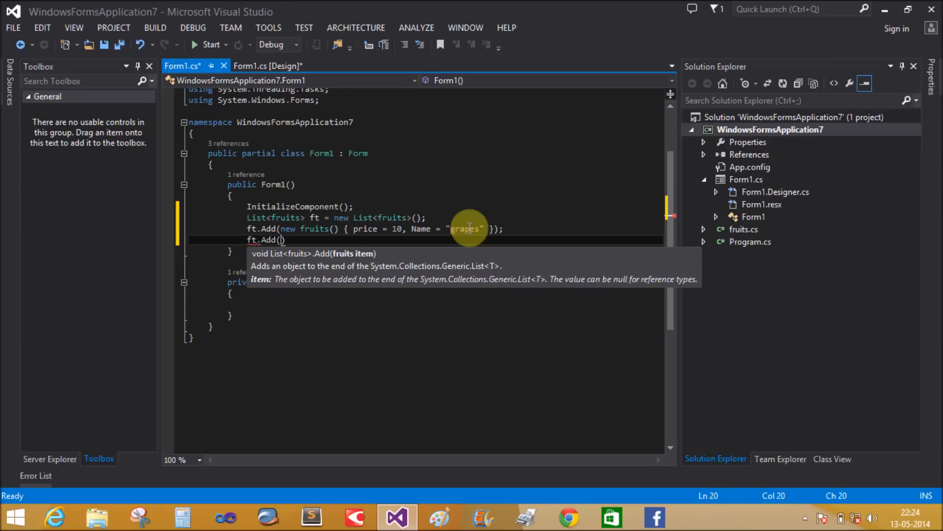
pyautogui.write('new fruits(')
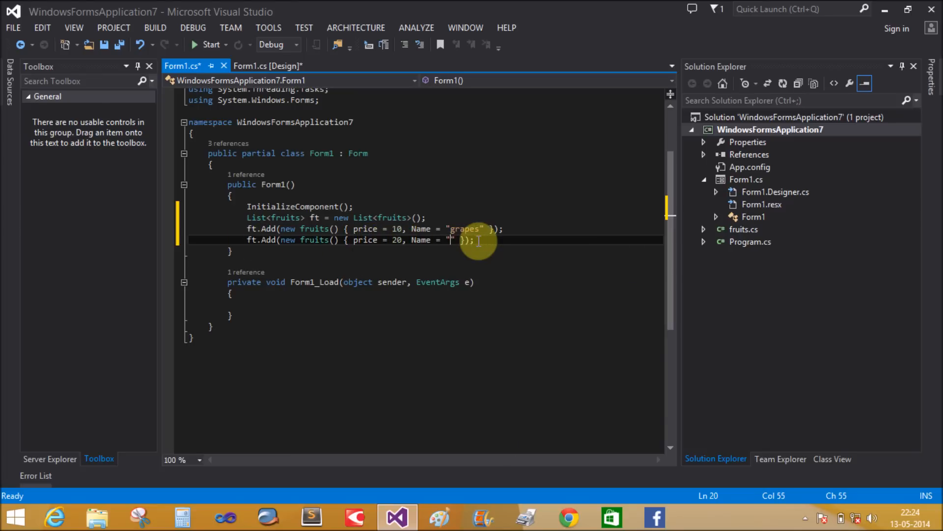
pyautogui.write('mango')
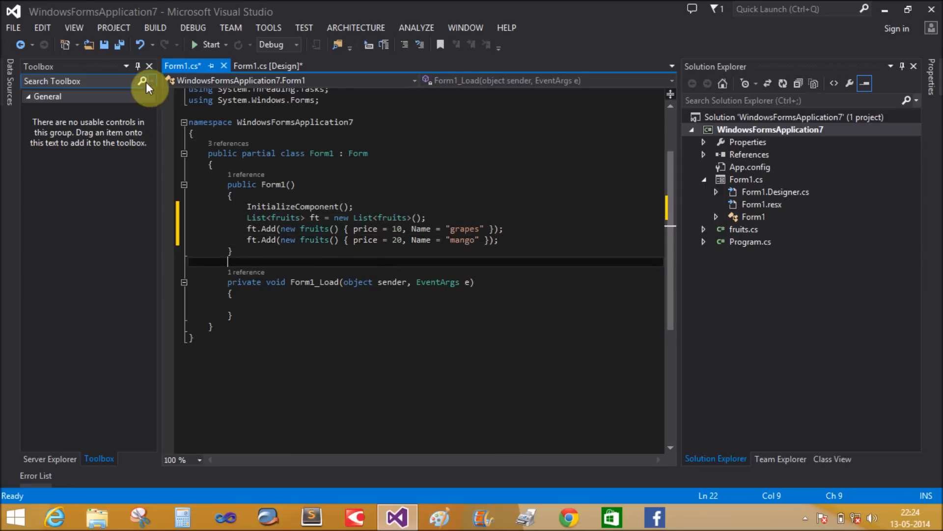
# Save, then set comboBox1.DataSource to ft, replacing the Items property typed by mistake.
pyautogui.press('ctrl+s')
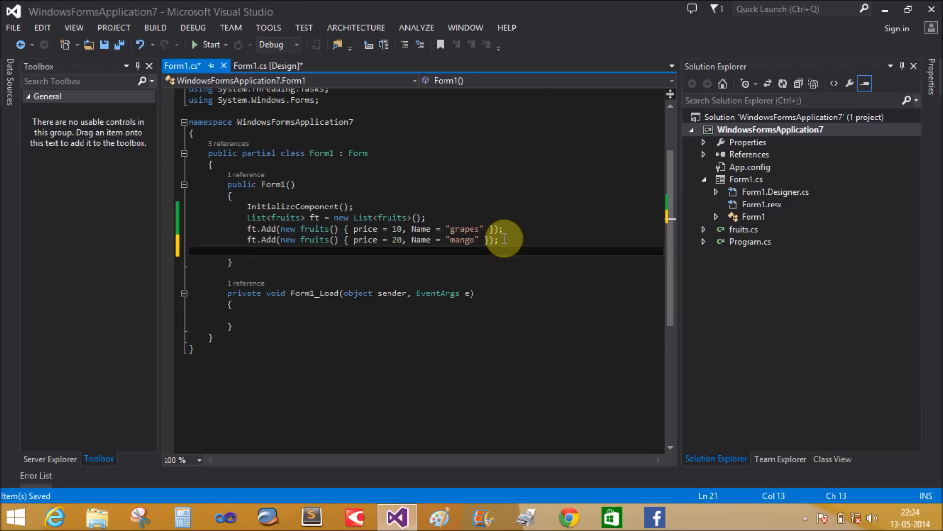
pyautogui.write('comboBox1')
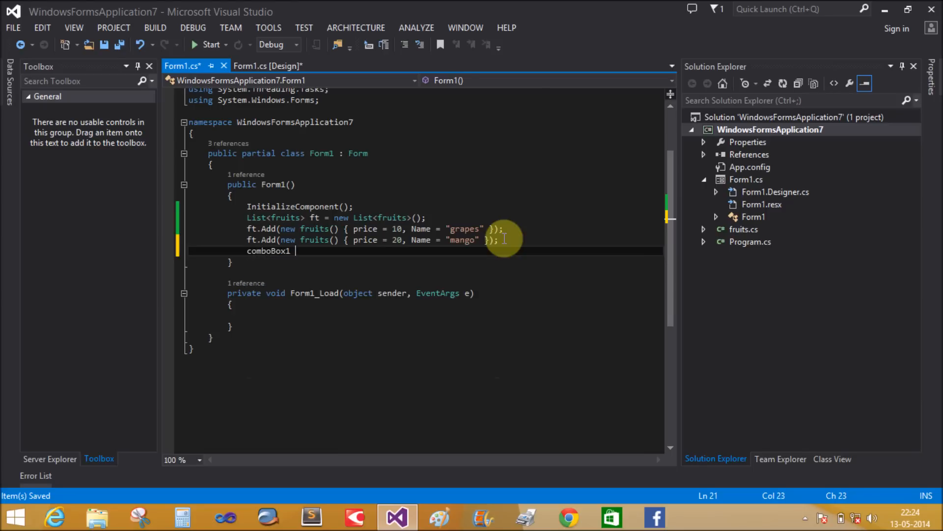
pyautogui.write('.ite')
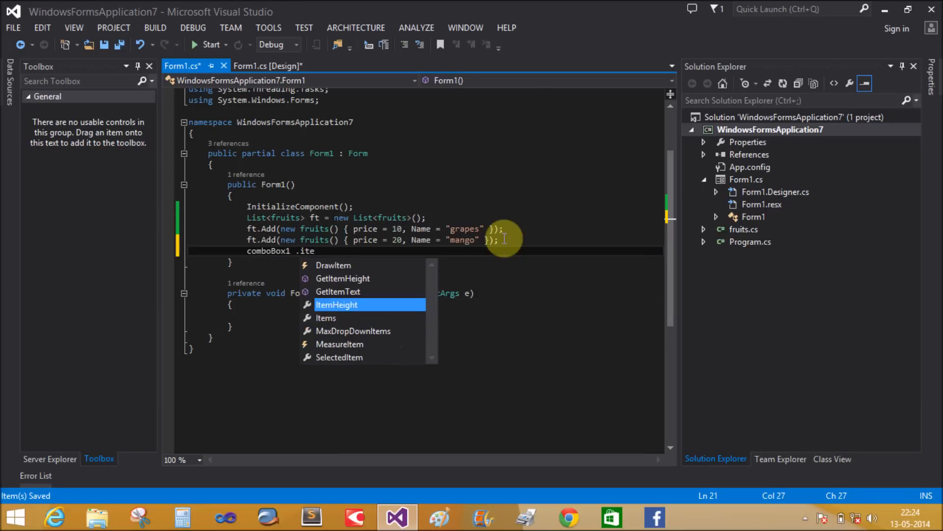
pyautogui.write('Items .')
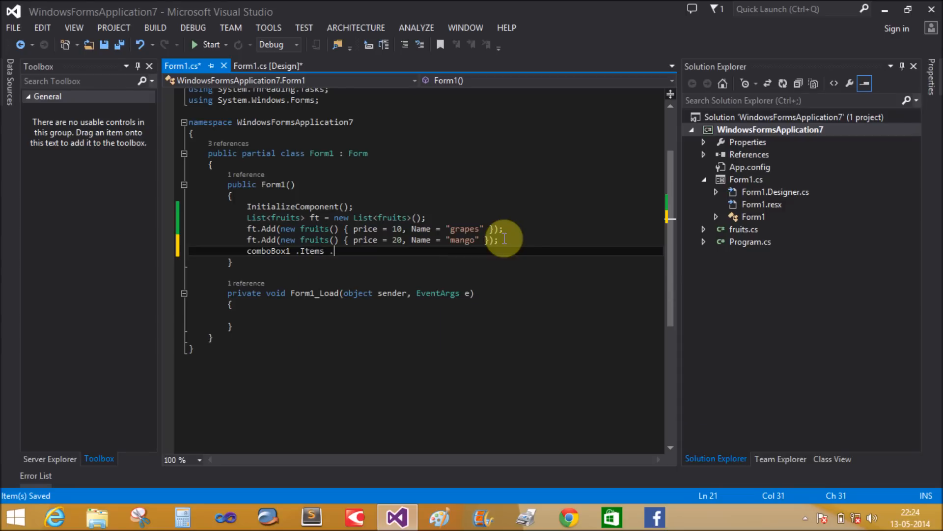
pyautogui.press('Backspace')
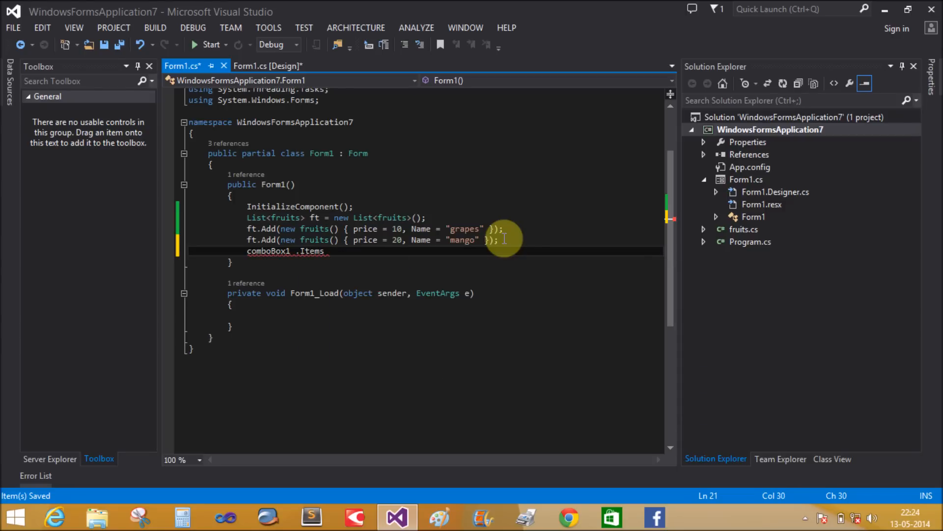
pyautogui.press('BackSpace')
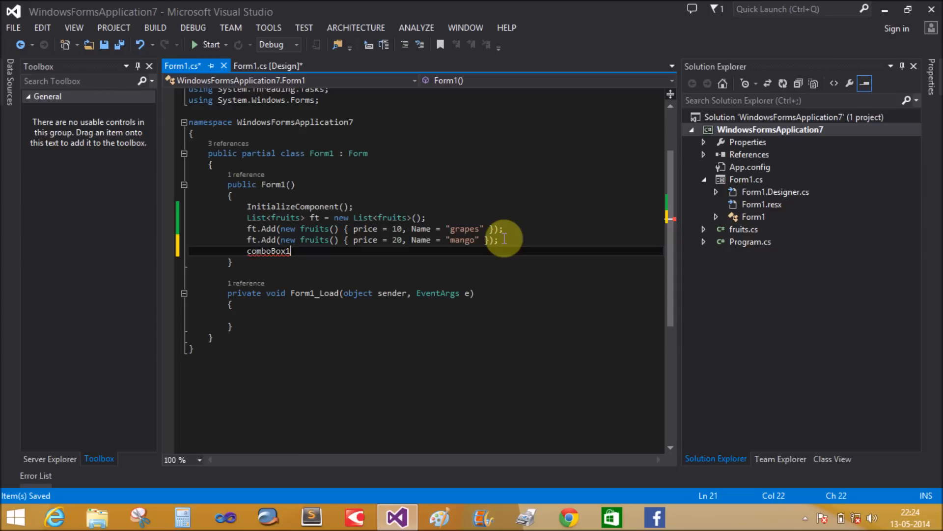
pyautogui.write('.dataSource =')
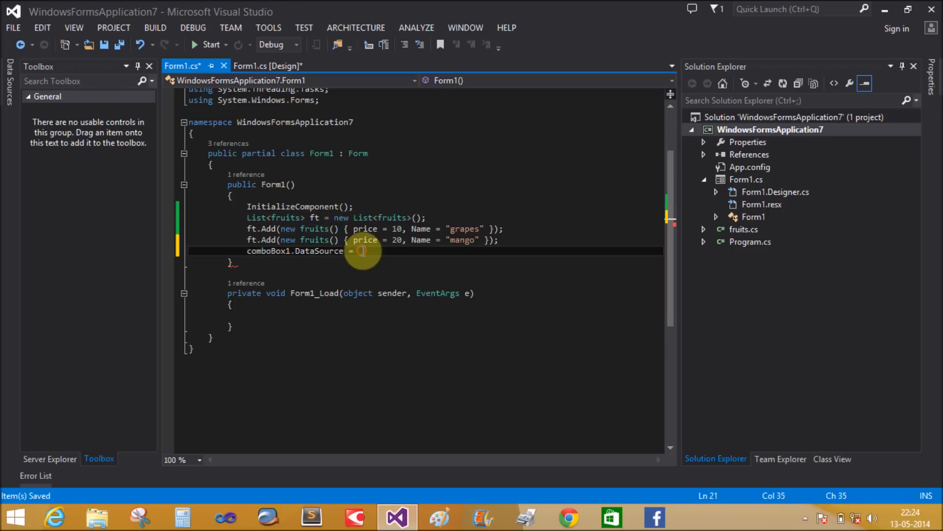
pyautogui.write('ft;')
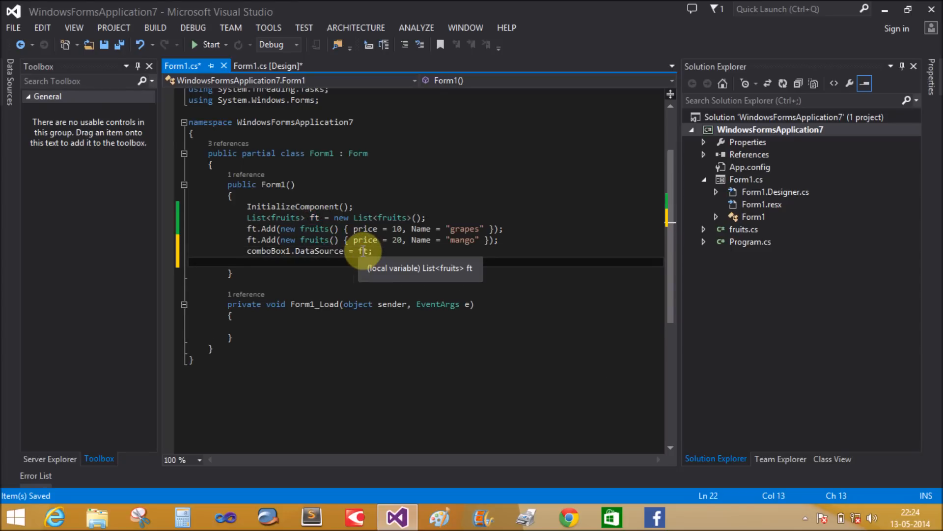
# Set comboBox1.DisplayMember to "Name".
pyautogui.write('comboBox1')
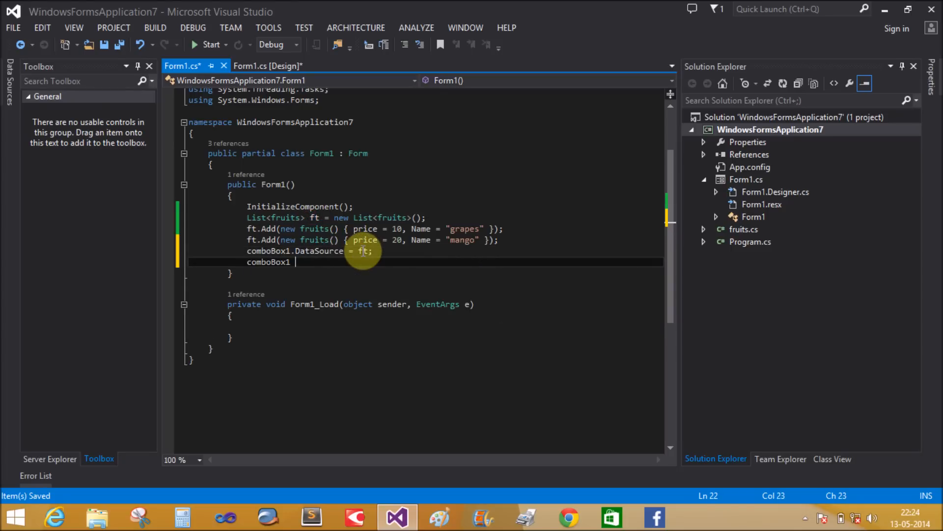
pyautogui.write('.dis')
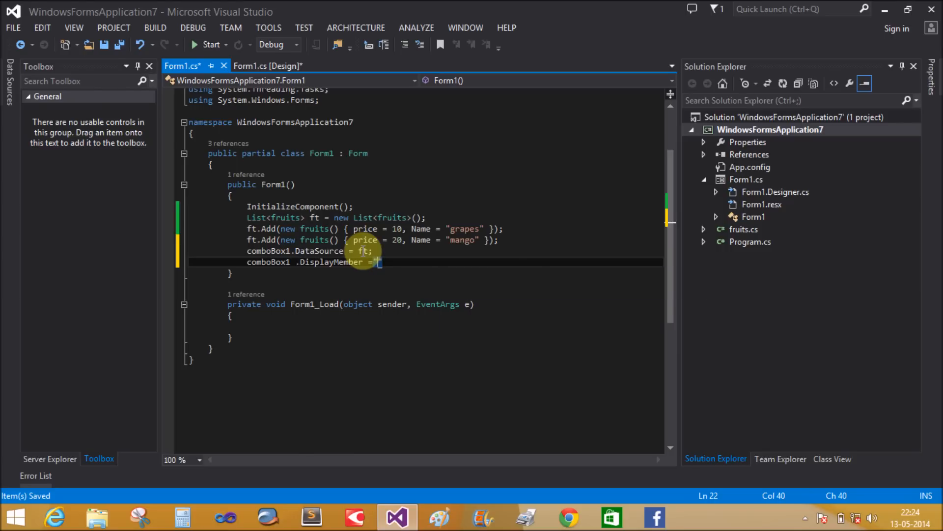
pyautogui.write('Name";')
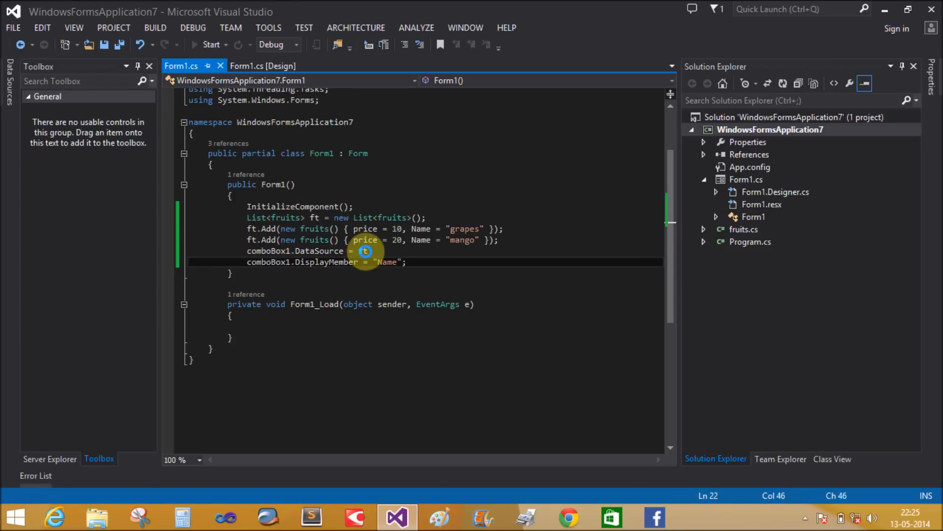
pyautogui.click(210, 44)
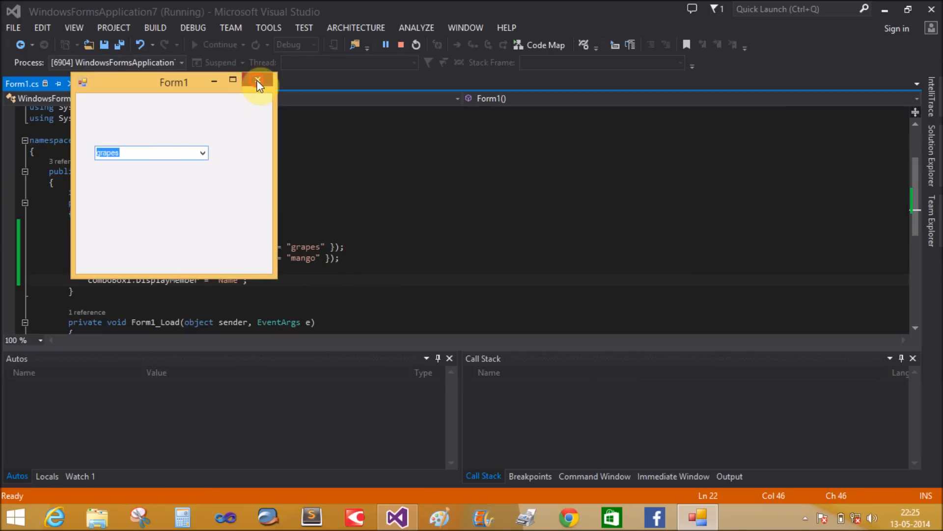
pyautogui.click(258, 80)
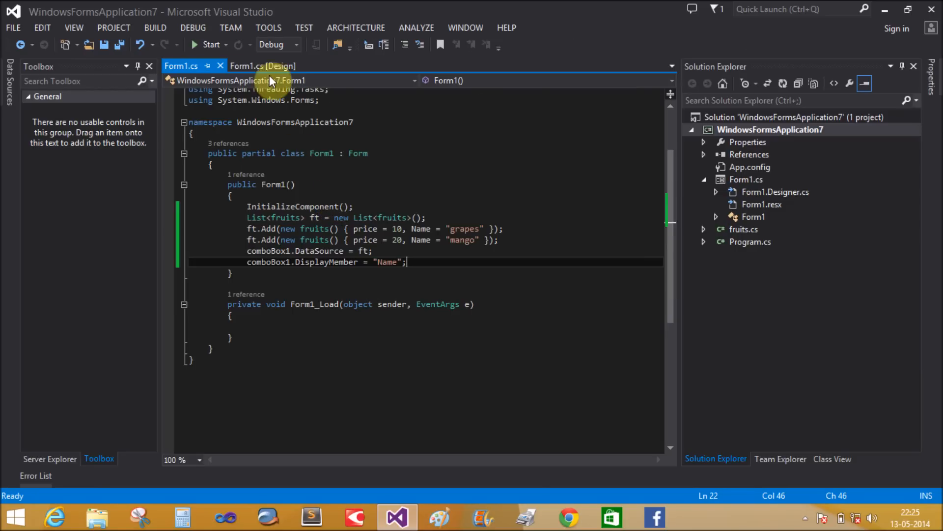
# Switch to Form1's Design view and drag comboBox1 toward the form's top-left corner.
pyautogui.click(263, 65)
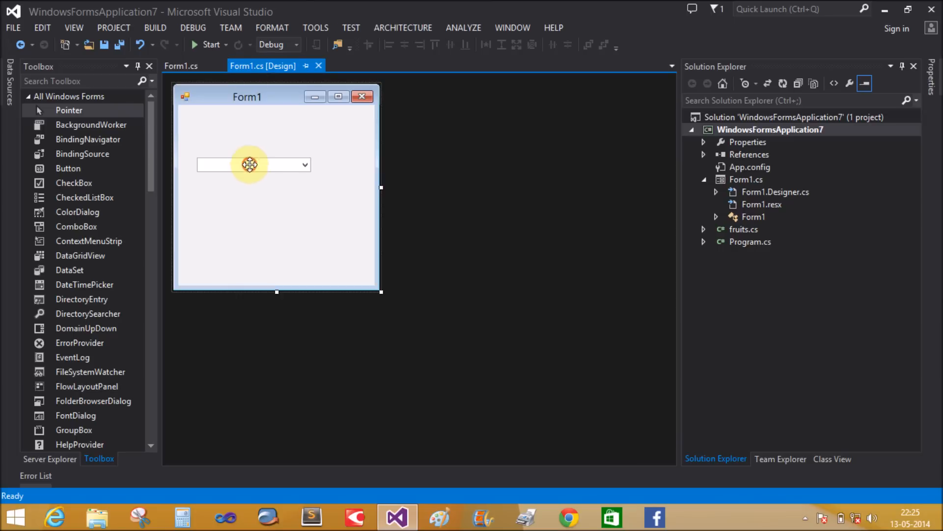
pyautogui.moveTo(249, 164); pyautogui.dragTo(218, 128)
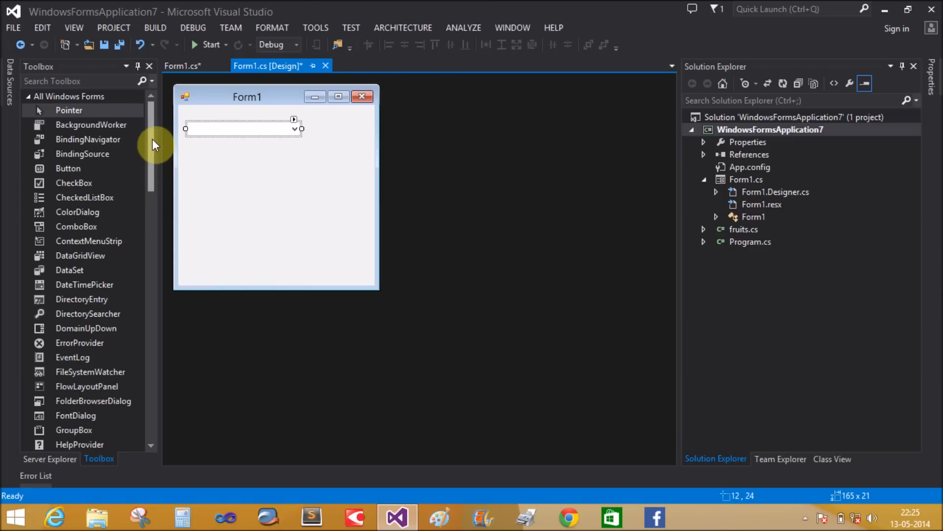
pyautogui.scroll(-3)
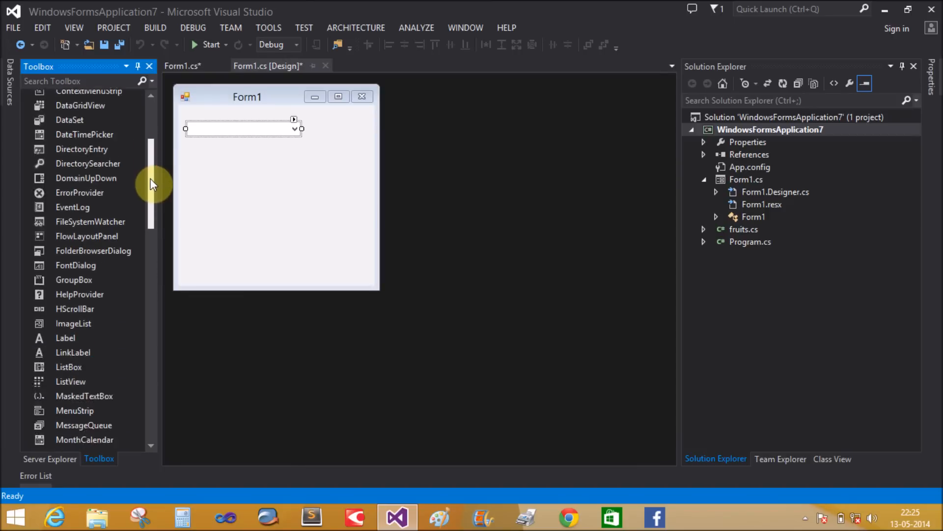
pyautogui.scroll(-3)
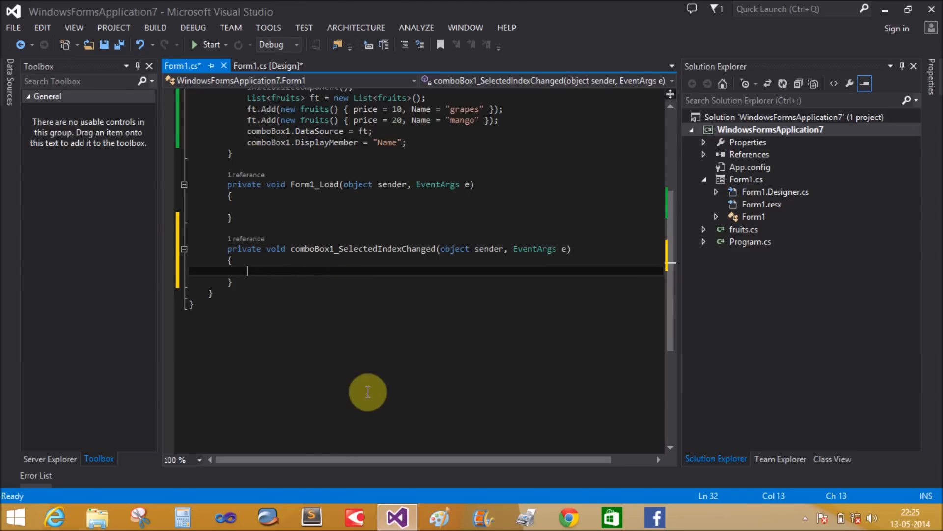
# Start the handler line textBox1.Text =, then open the running form's fruit dropdown.
pyautogui.write('textBox1 .te')
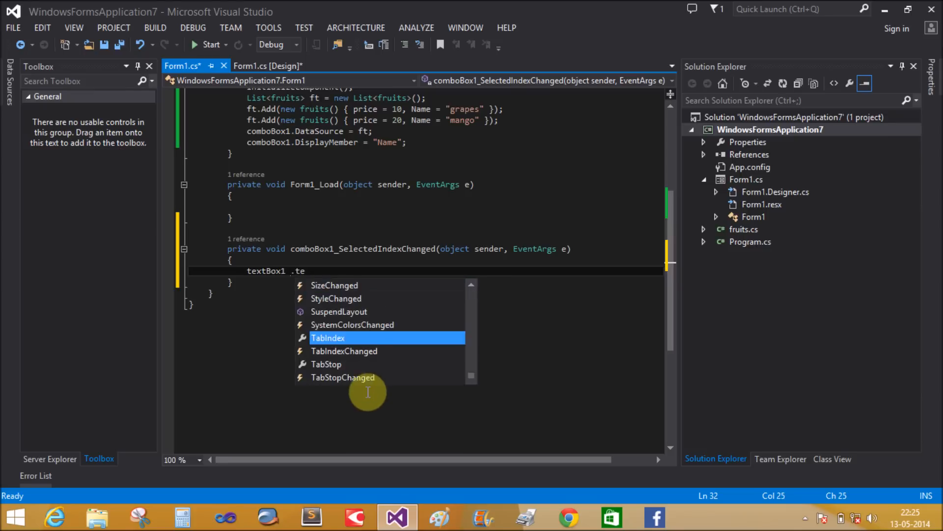
pyautogui.write('Text =')
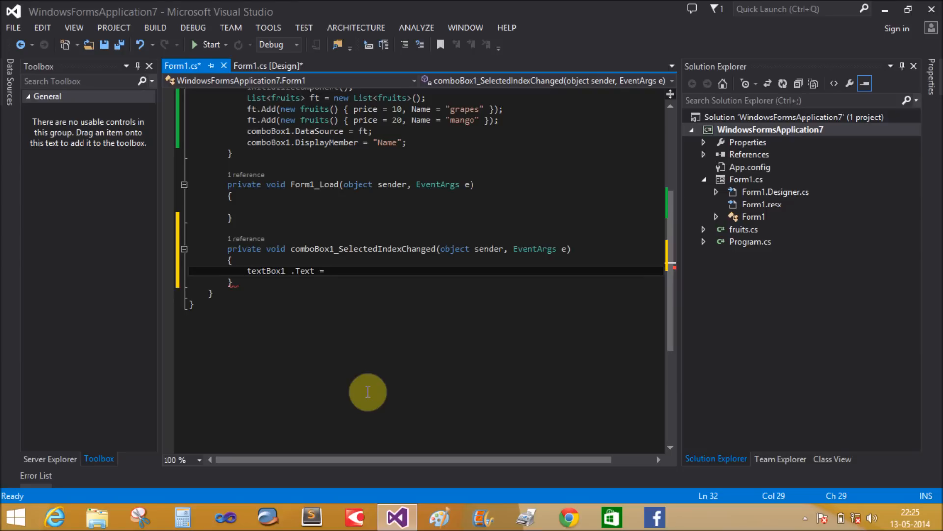
pyautogui.moveTo(330, 275)
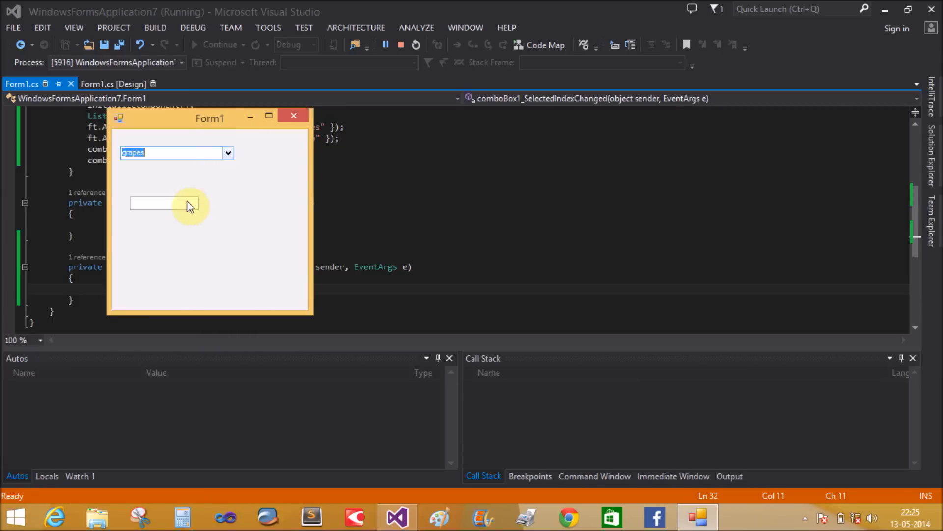
pyautogui.click(227, 153)
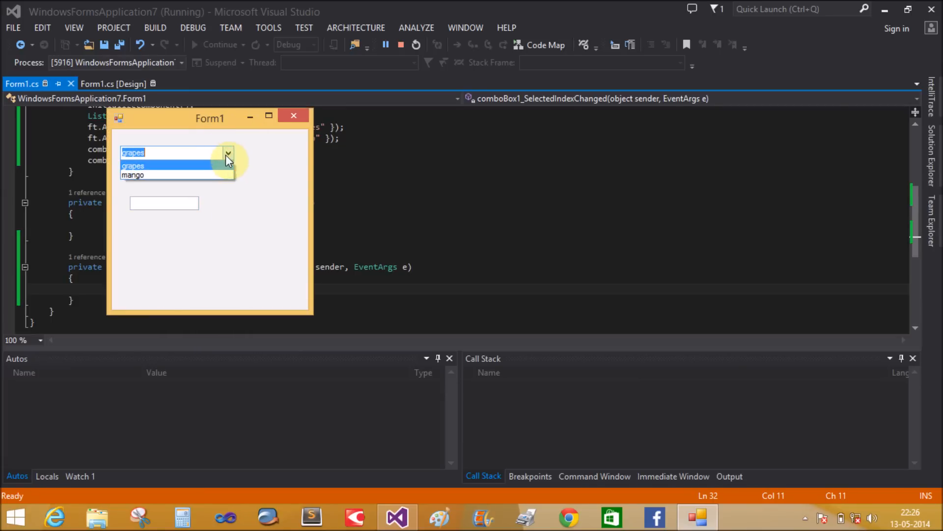
# Select mango, reopen the dropdown and choose a fruit again to test the textbox.
pyautogui.click(133, 174)
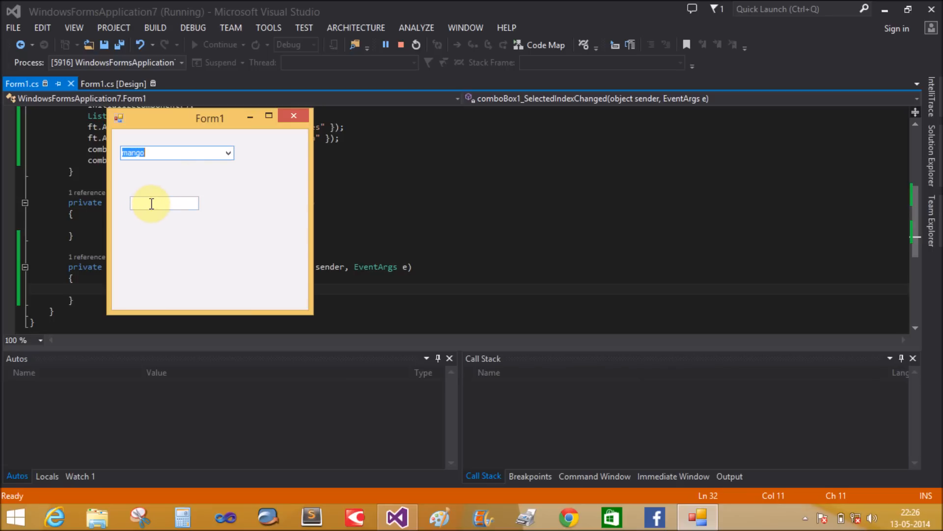
pyautogui.click(227, 152)
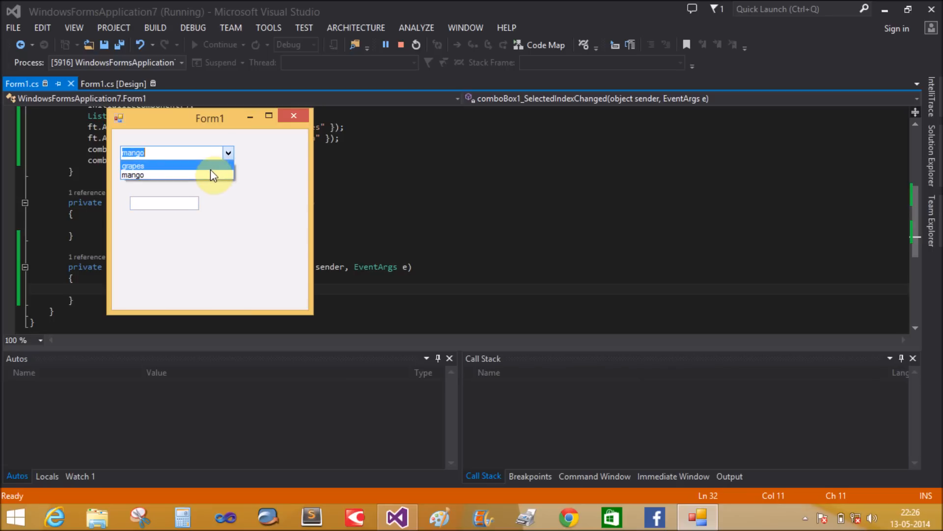
pyautogui.click(133, 166)
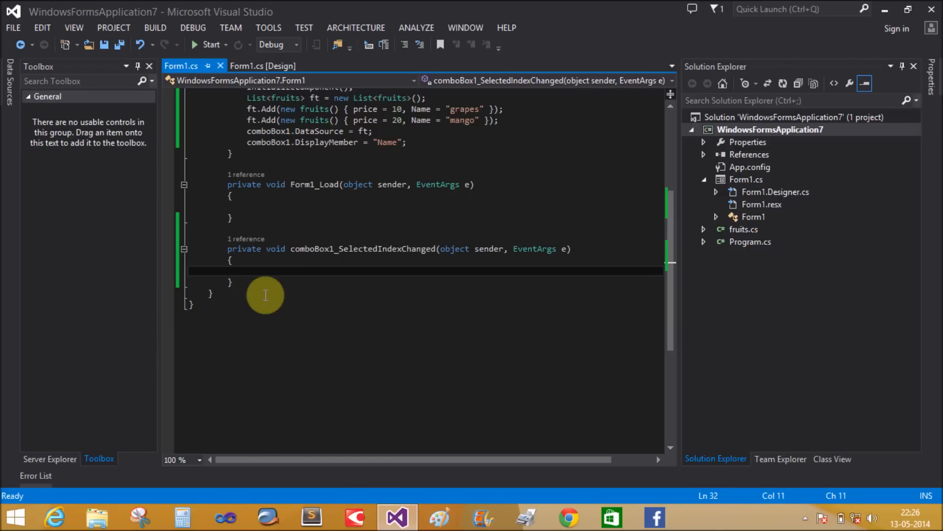
# Assign textBox1.Text from comboBox1.SelectedItem as fruits, removing the stray .p.
pyautogui.write('rtex')
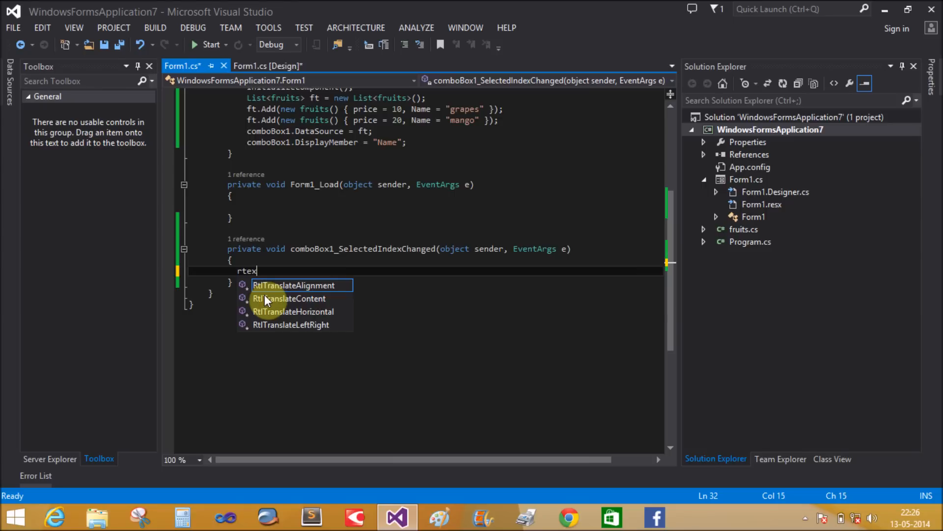
pyautogui.write('Tex')
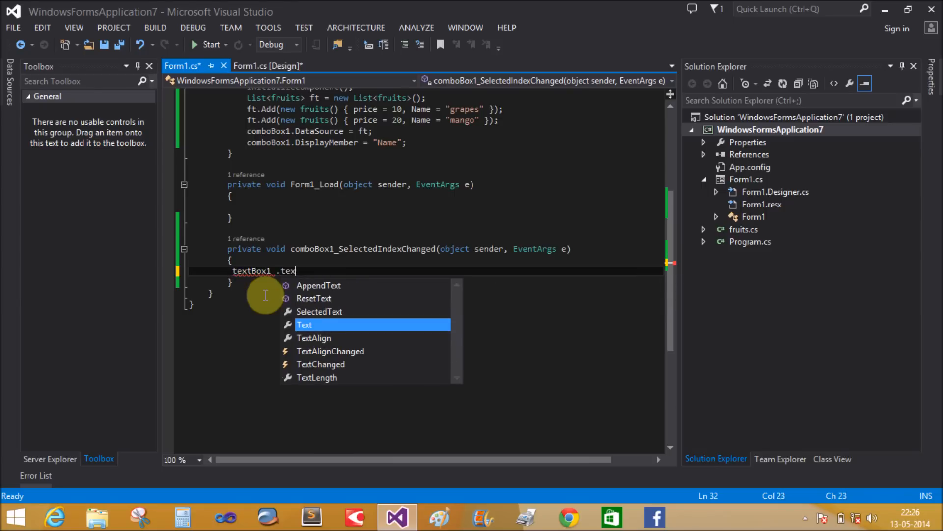
pyautogui.write('=comboBox1 .')
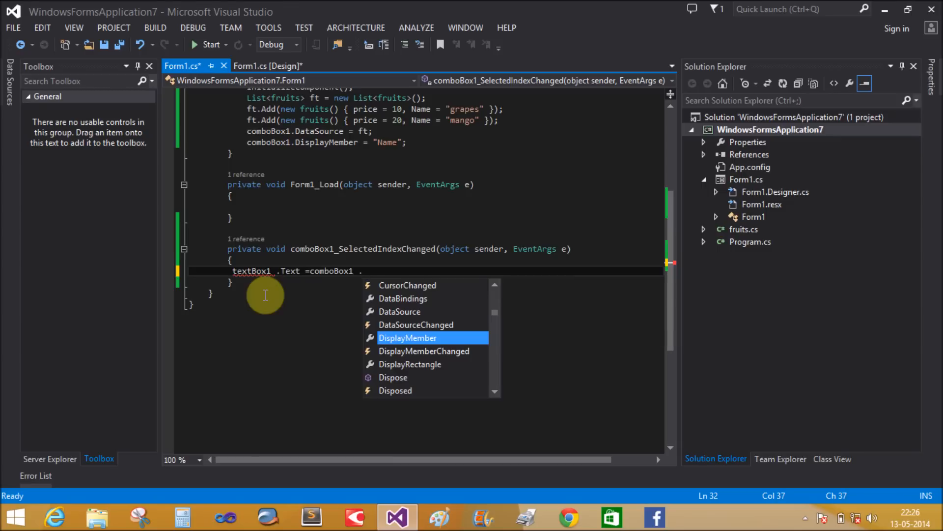
pyautogui.write('sel')
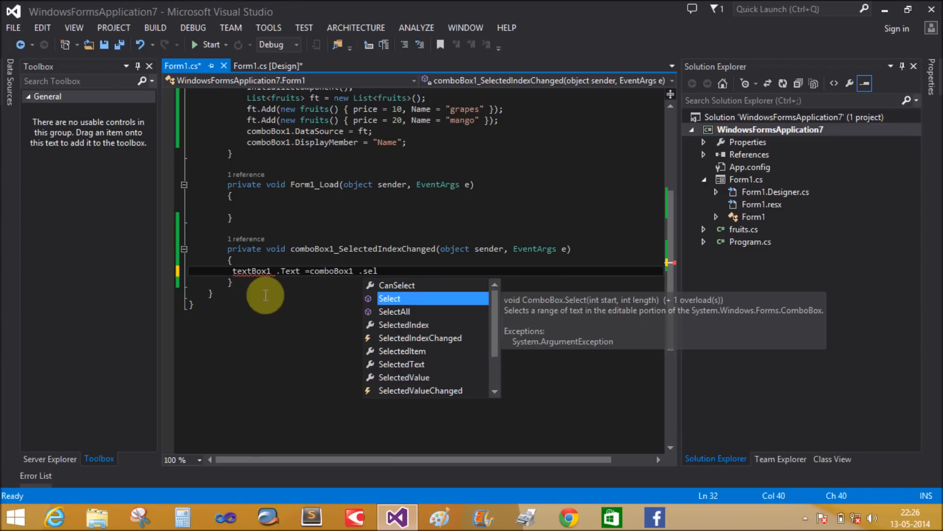
pyautogui.write('l')
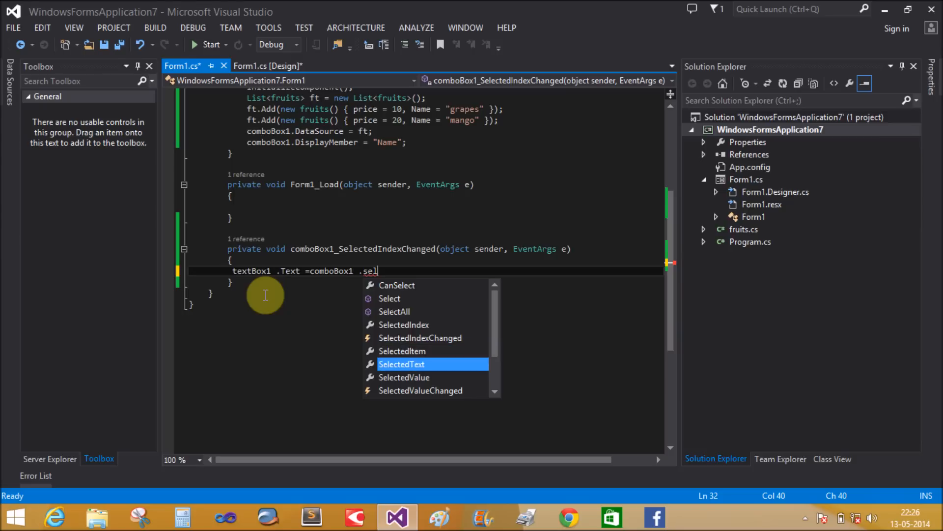
pyautogui.write('SelectedItem')
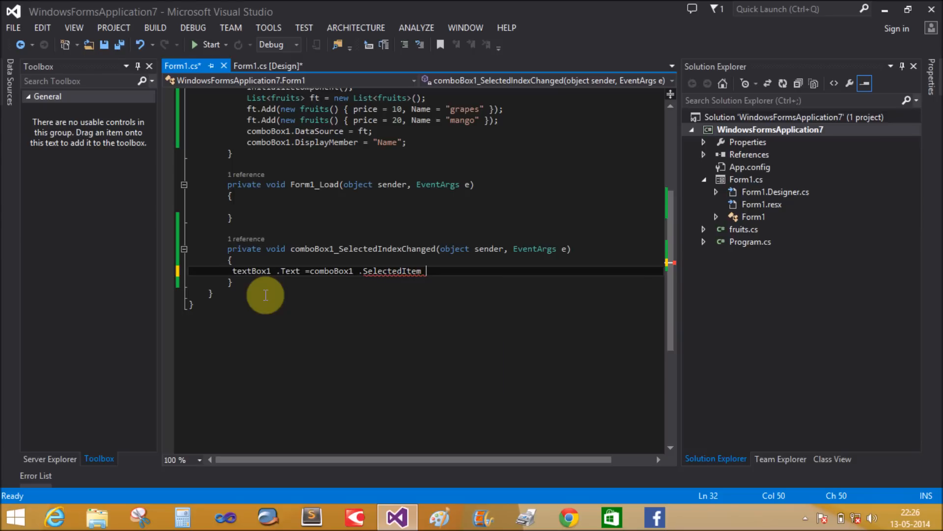
pyautogui.moveTo(390, 142)
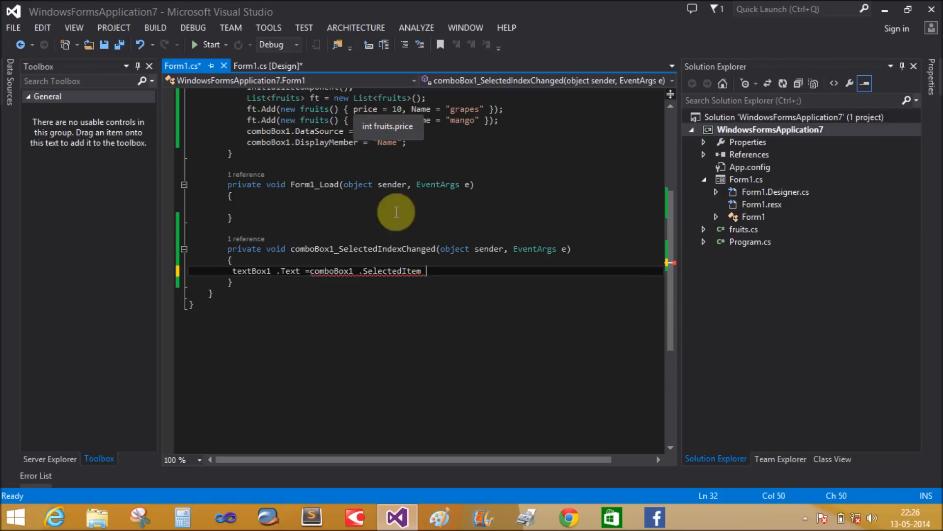
pyautogui.write('.p')
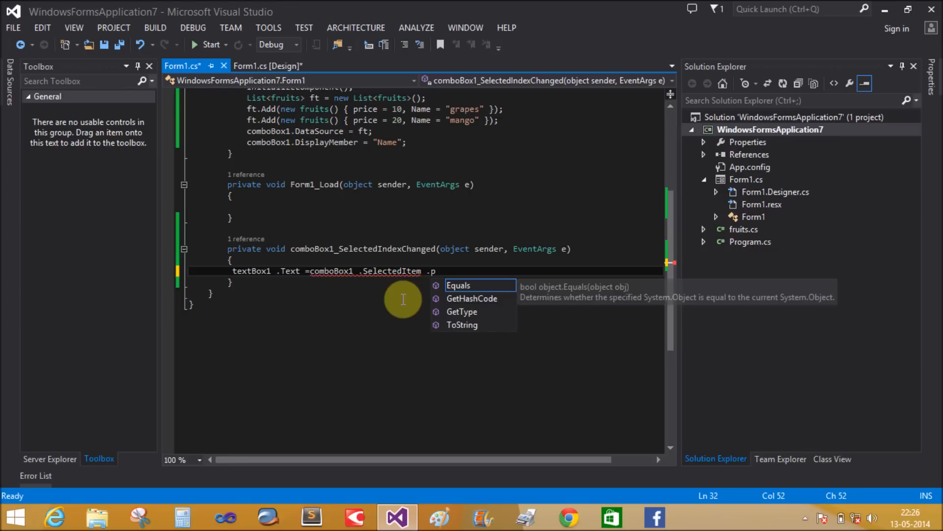
pyautogui.press('backspace')
pyautogui.write('as')
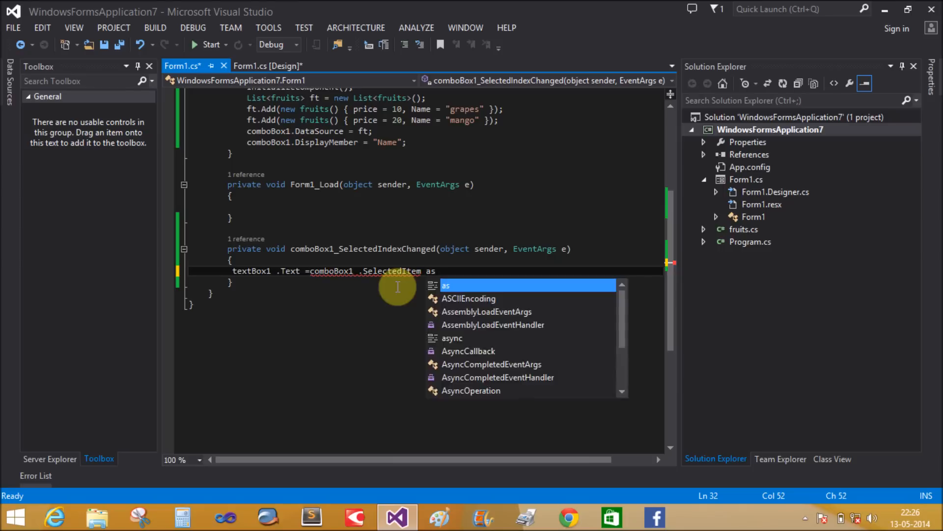
pyautogui.write('fruits;')
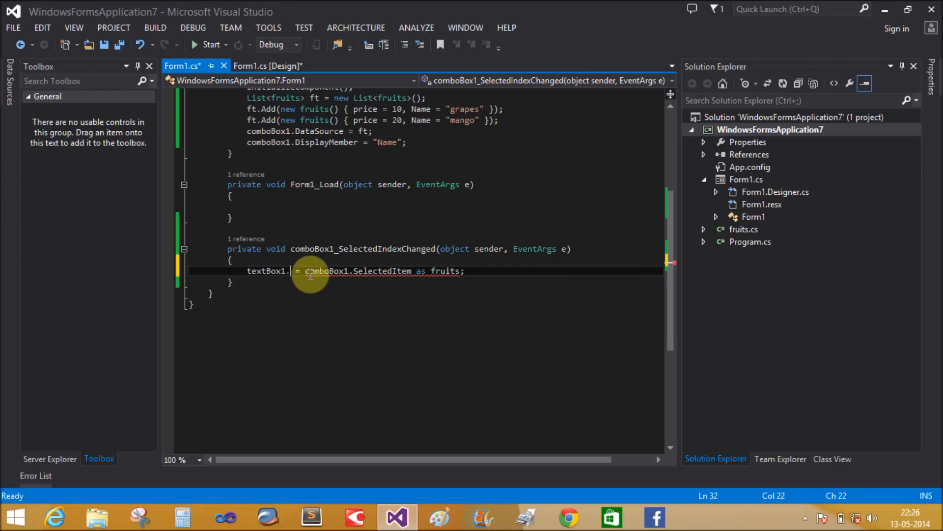
# Store the selected item in fruits ft1, set textBox1.Text = ft1.price, and save.
pyautogui.press('BackSpace')
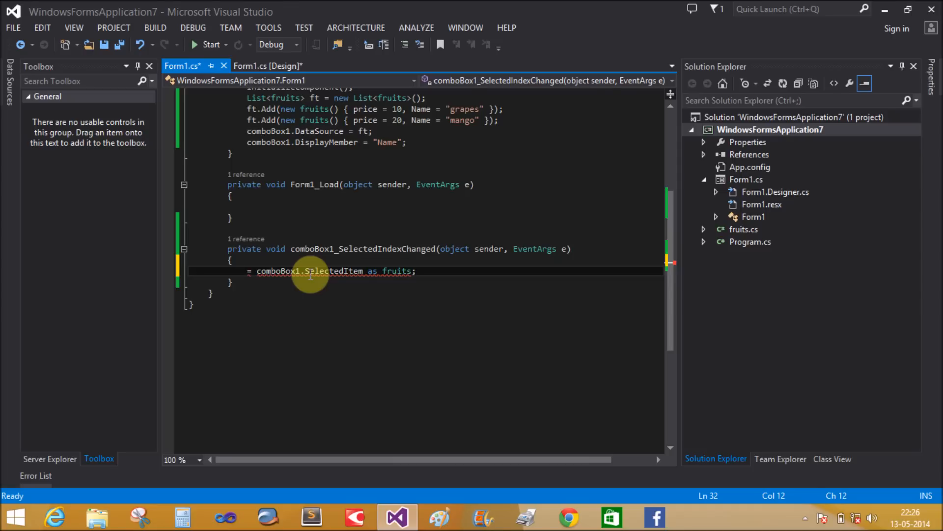
pyautogui.write('fruits')
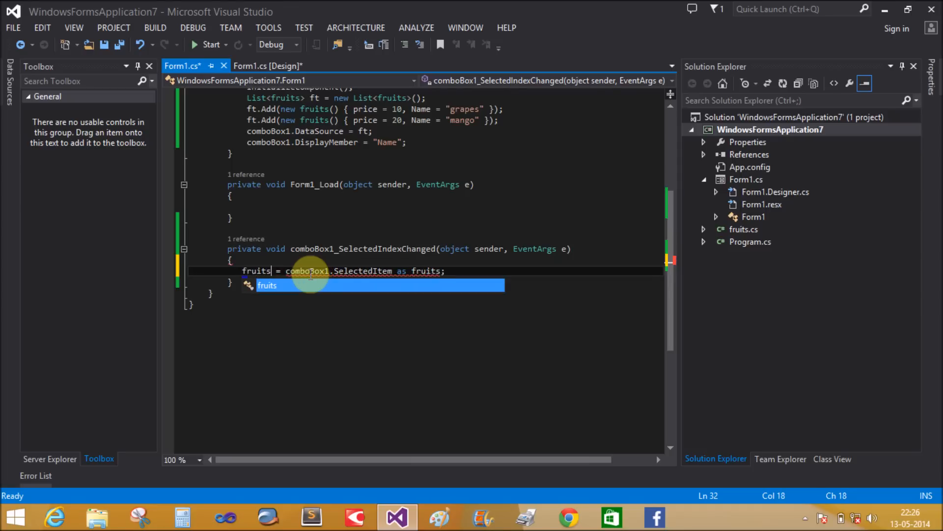
pyautogui.write('ft1')
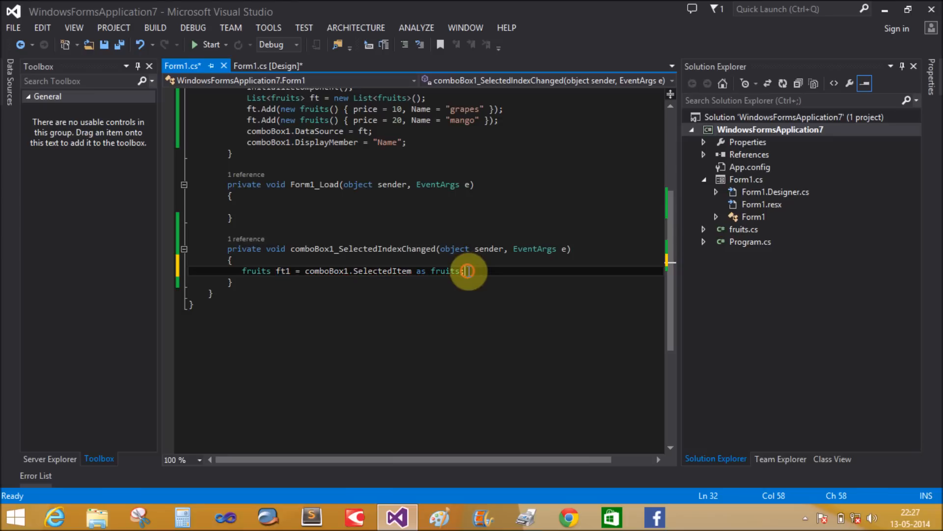
pyautogui.write('textBox1')
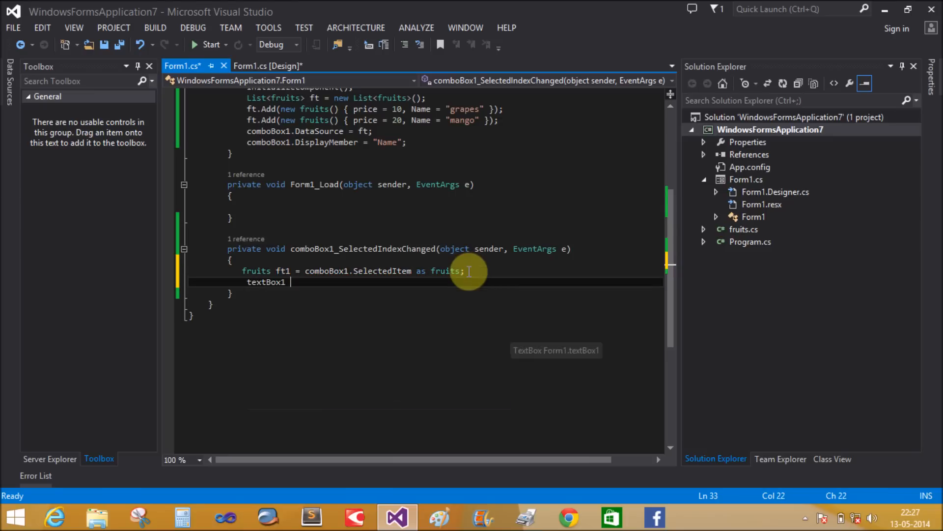
pyautogui.write('.Text')
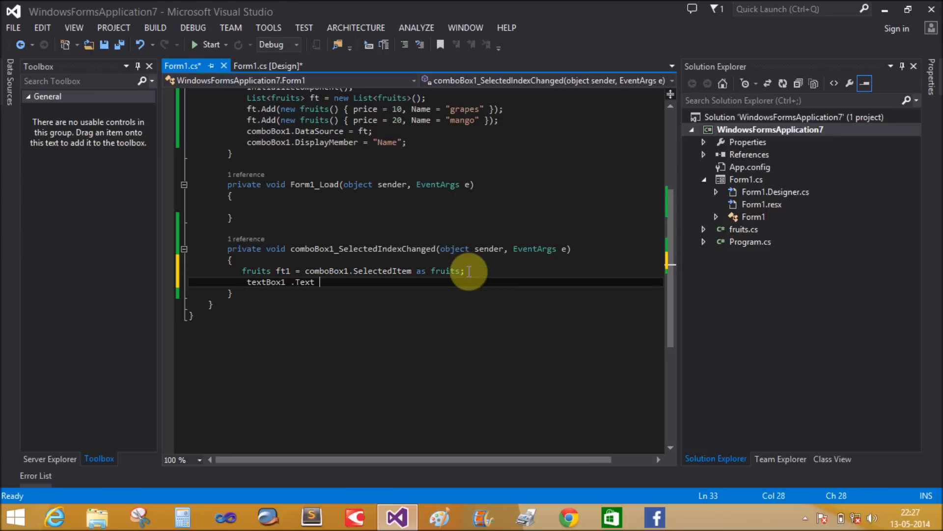
pyautogui.write('=ft')
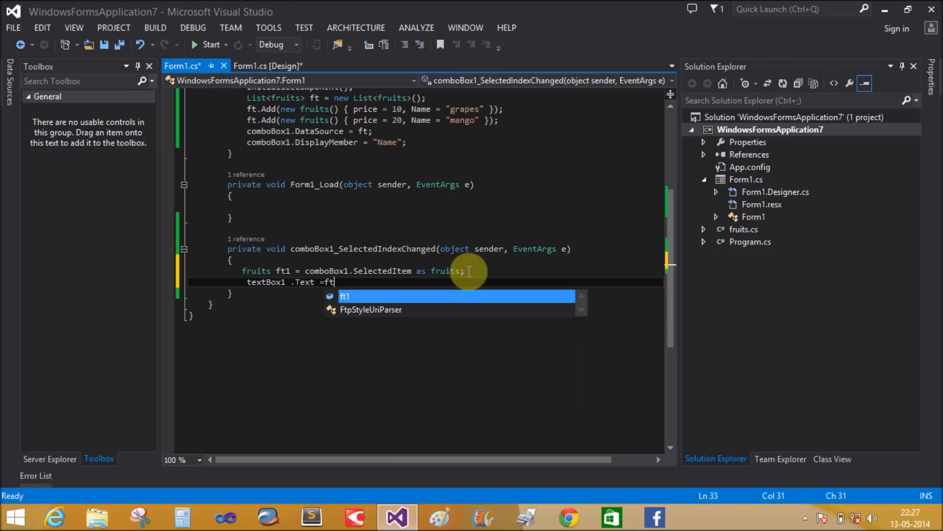
pyautogui.write('1.price;')
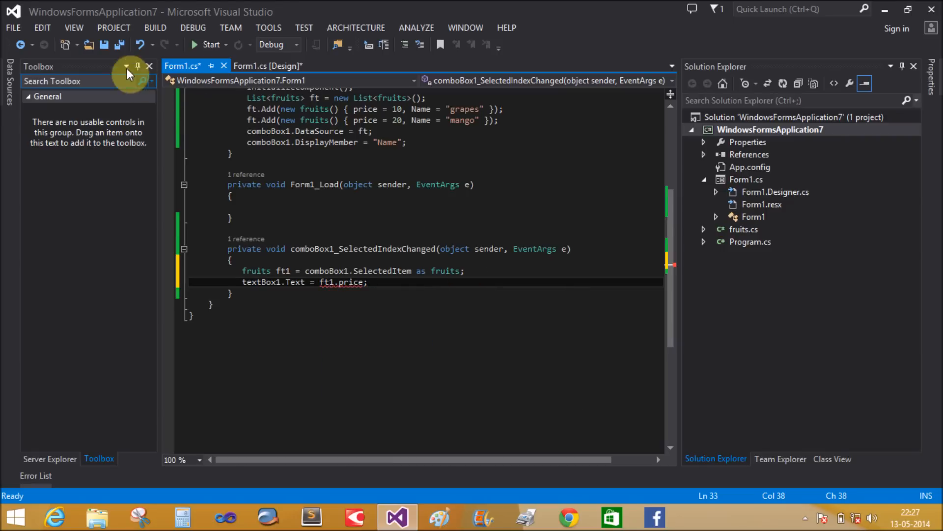
pyautogui.press('ctrl+s')
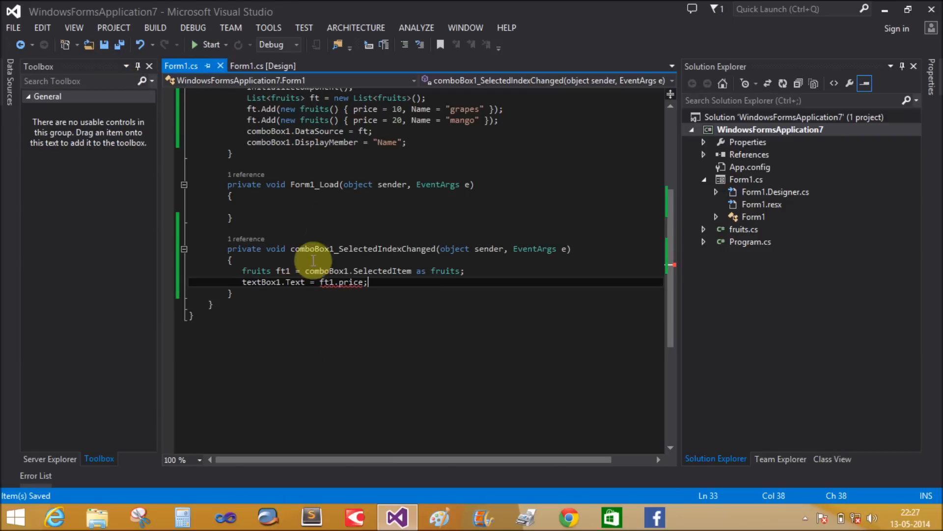
pyautogui.moveTo(328, 282)
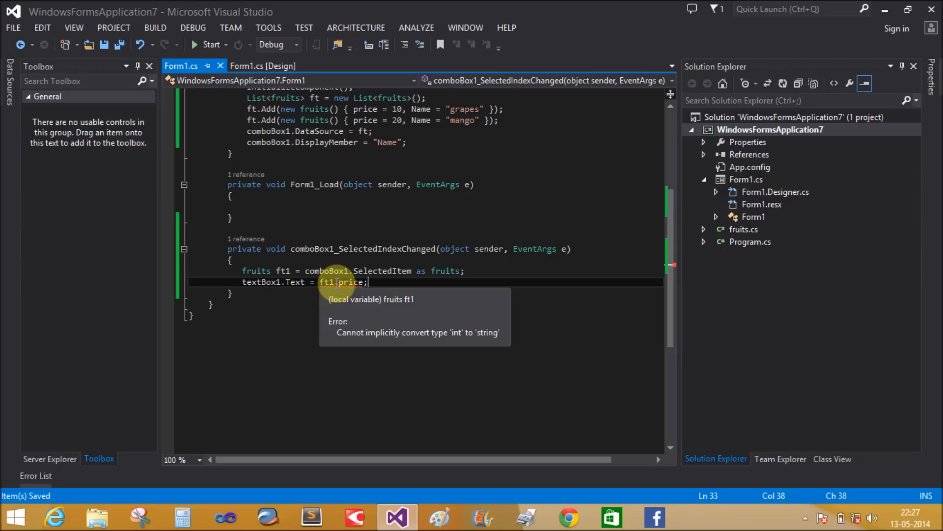
pyautogui.moveTo(325, 319)
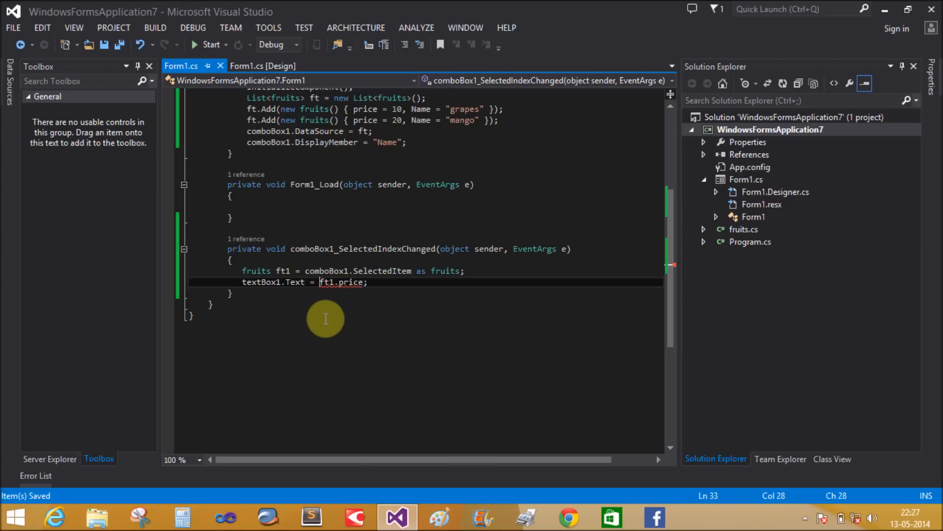
# Wrap ft1.price in Convert.ToString() to fix the int-to-string error, then run the app.
pyautogui.write('Convert')
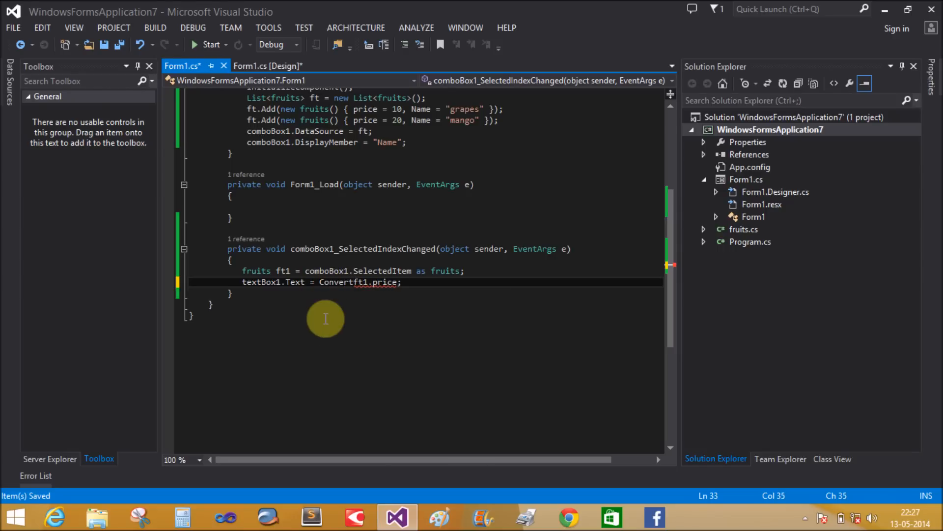
pyautogui.write('.tos')
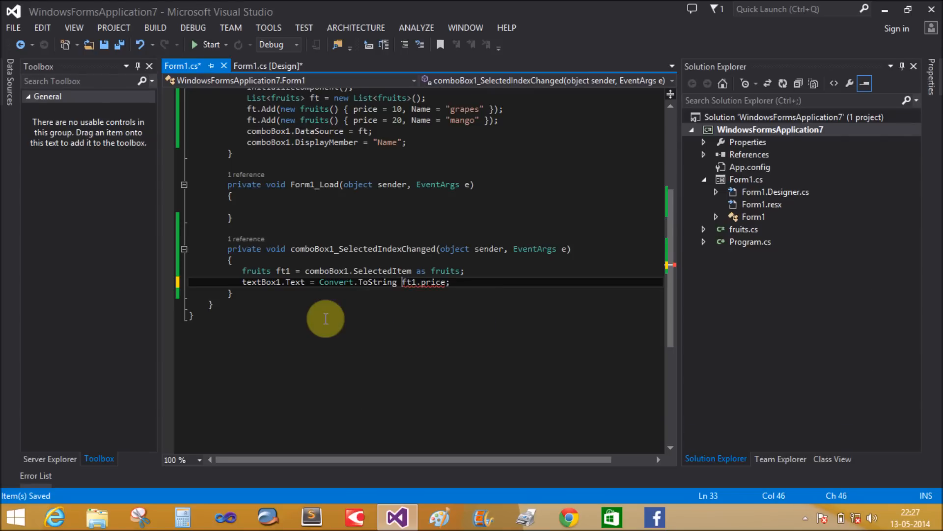
pyautogui.write('(')
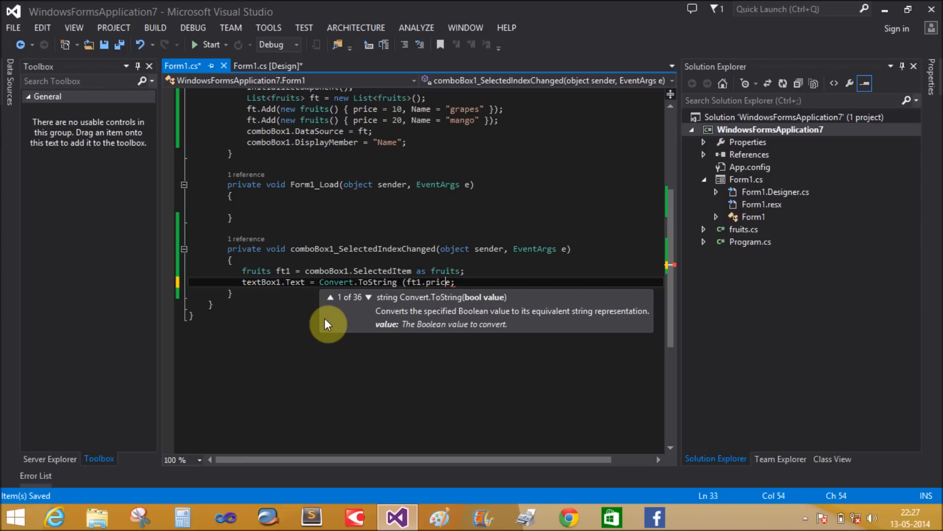
pyautogui.write(')')
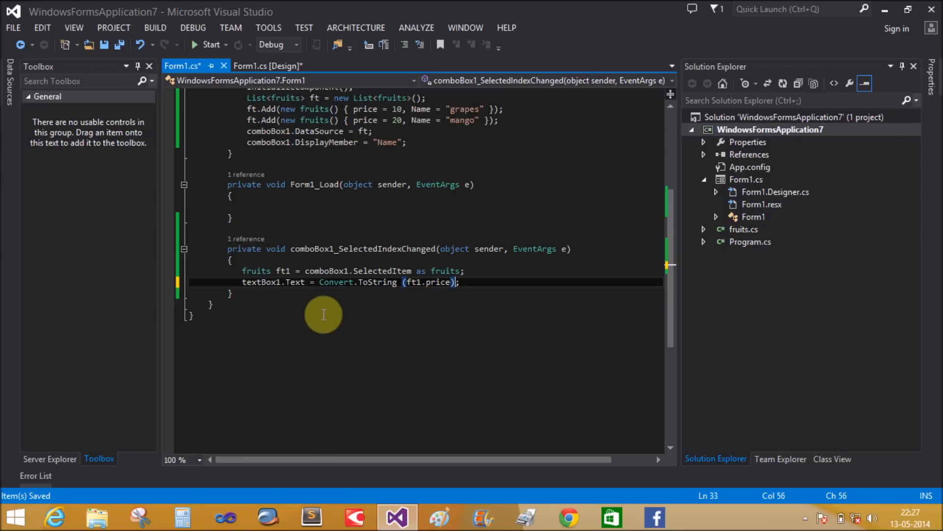
pyautogui.click(207, 43)
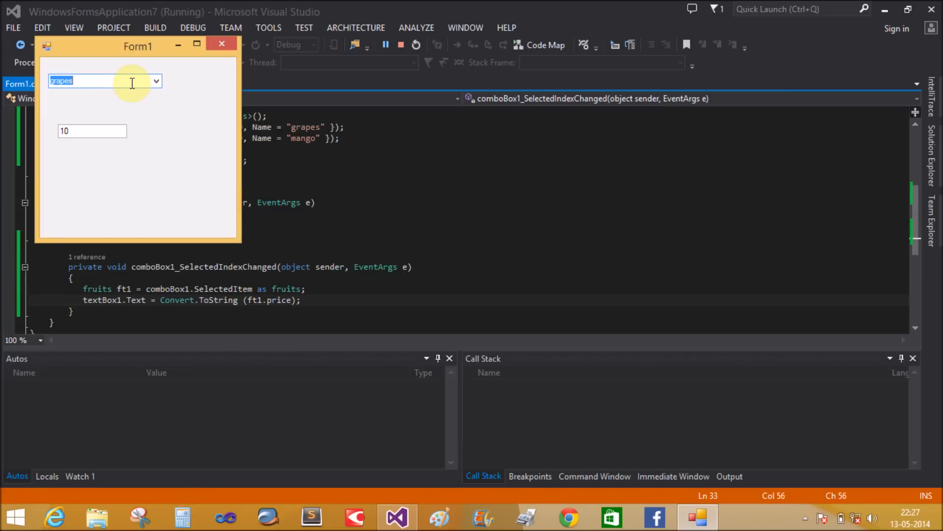
# Pick mango in the running form's fruit list and confirm the textbox shows 20.
pyautogui.click(156, 80)
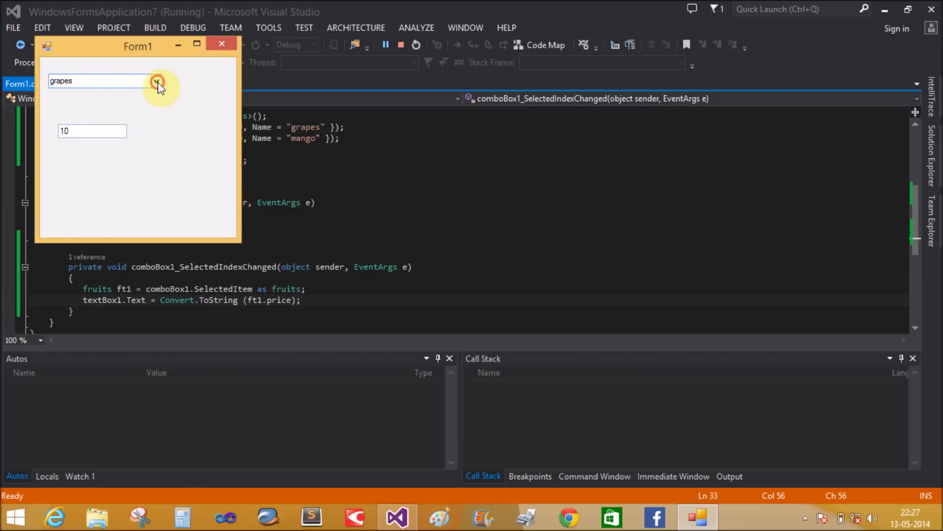
pyautogui.click(157, 81)
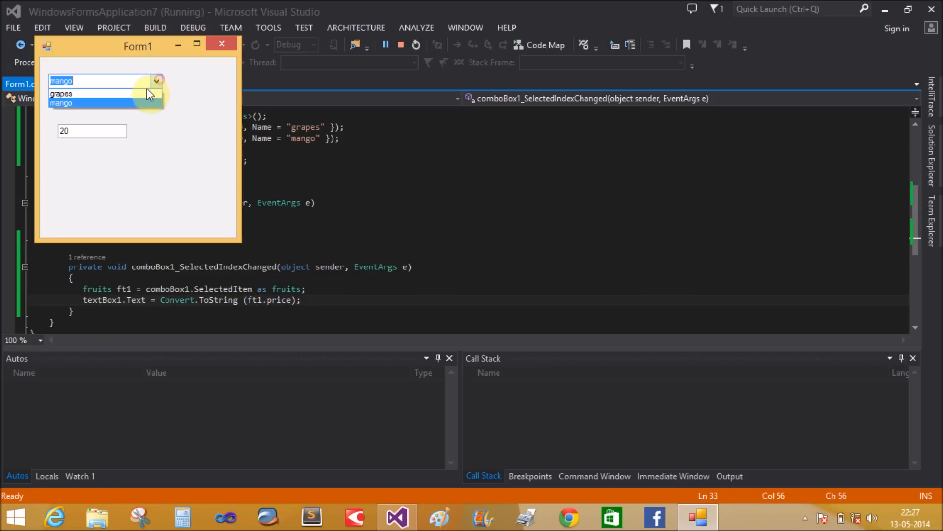
pyautogui.click(60, 103)
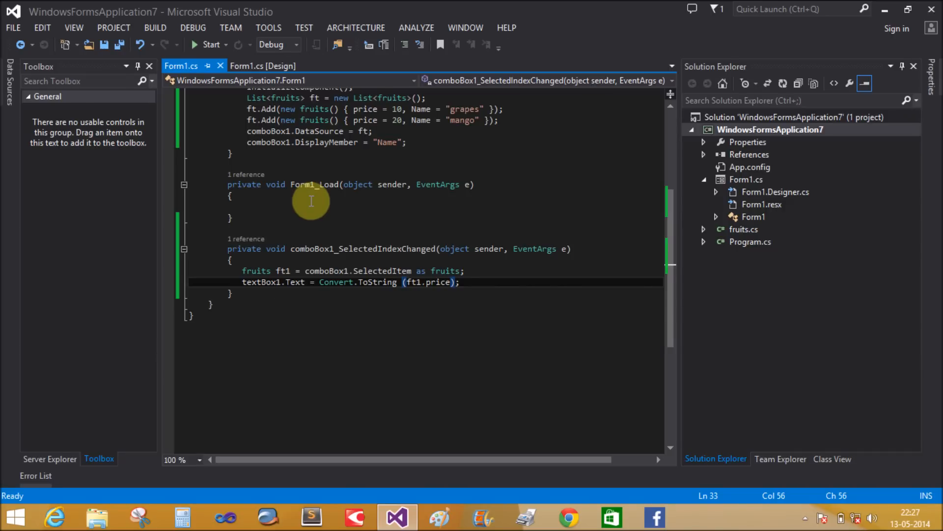
pyautogui.moveTo(355, 185)
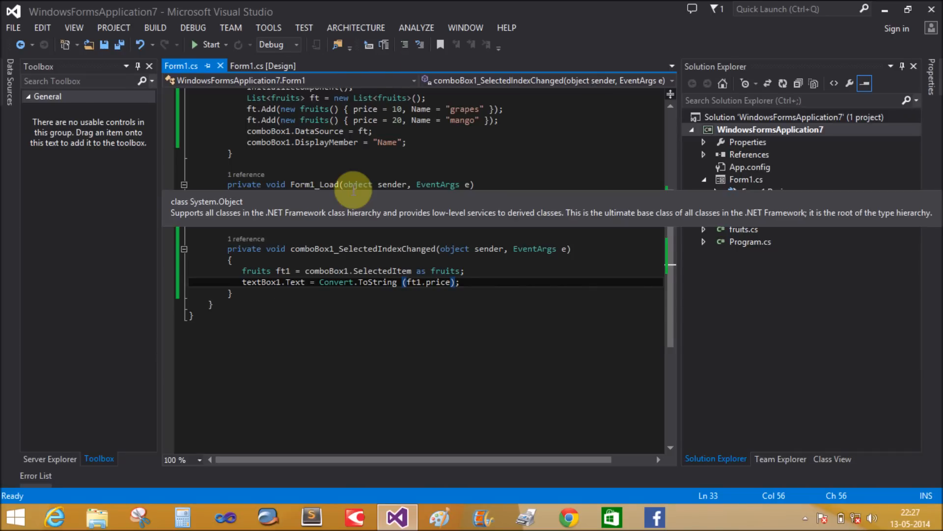
# Save Form1.cs with the working Convert.ToString price handler.
pyautogui.press('ctrl+s')
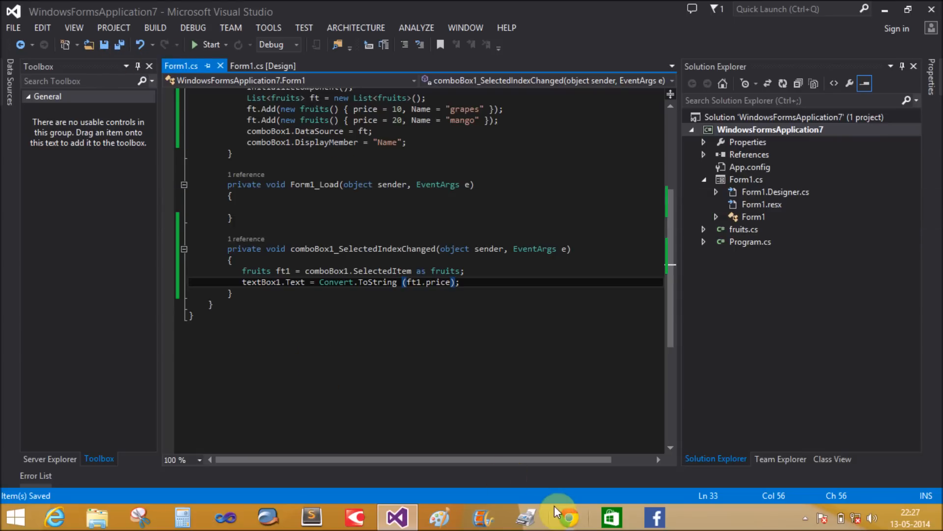